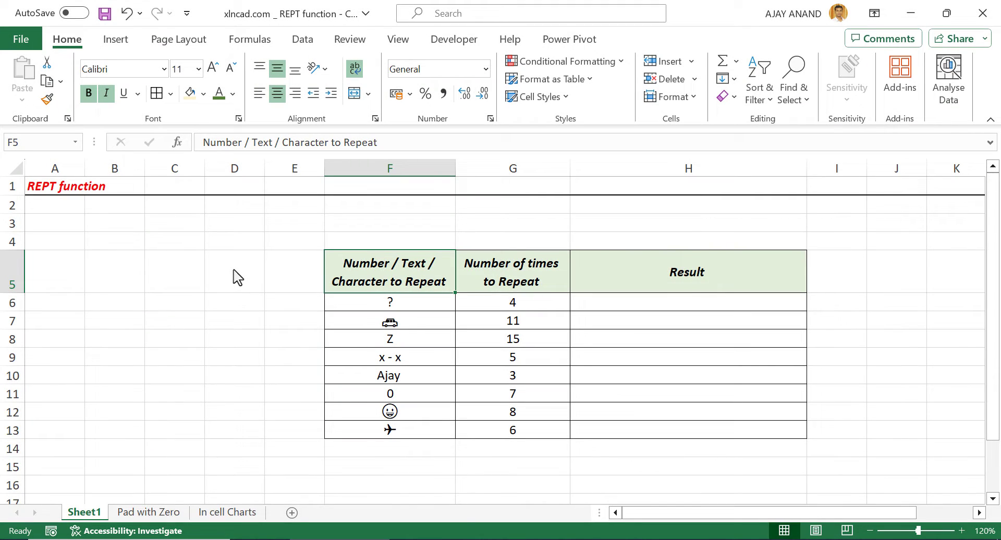
mouse_move(104, 241)
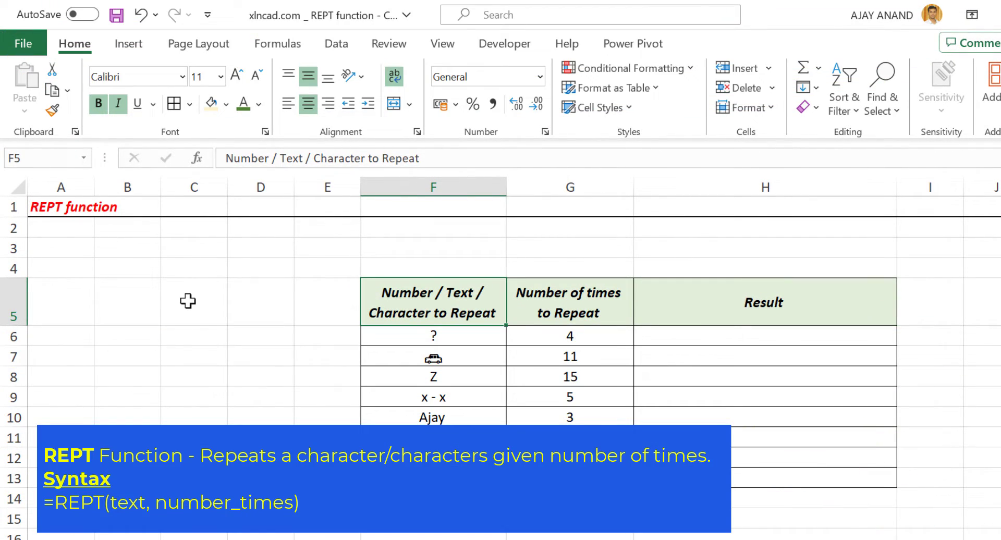
mouse_move(126, 248)
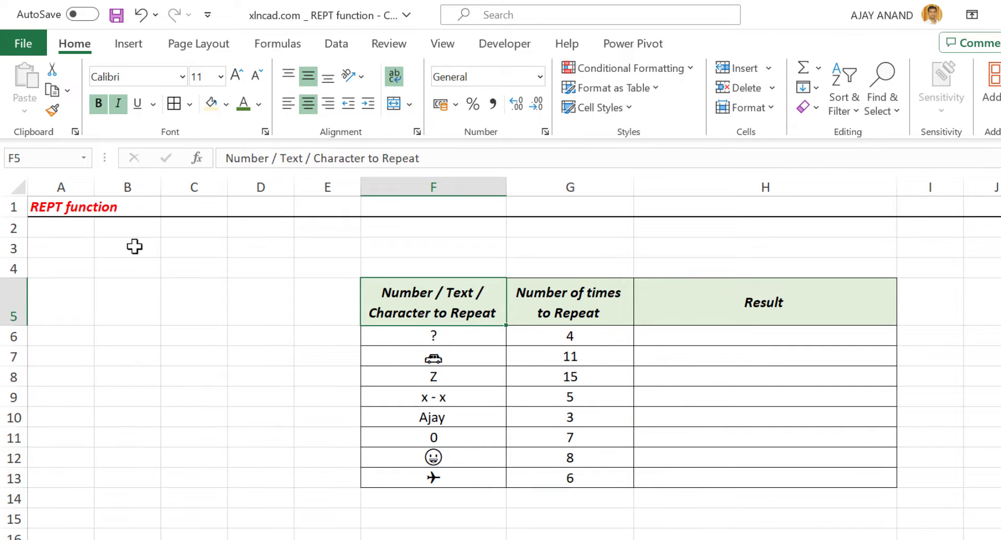
Step: Enter =REPT("M",4) in B3 so it displays MMMM
click(128, 247)
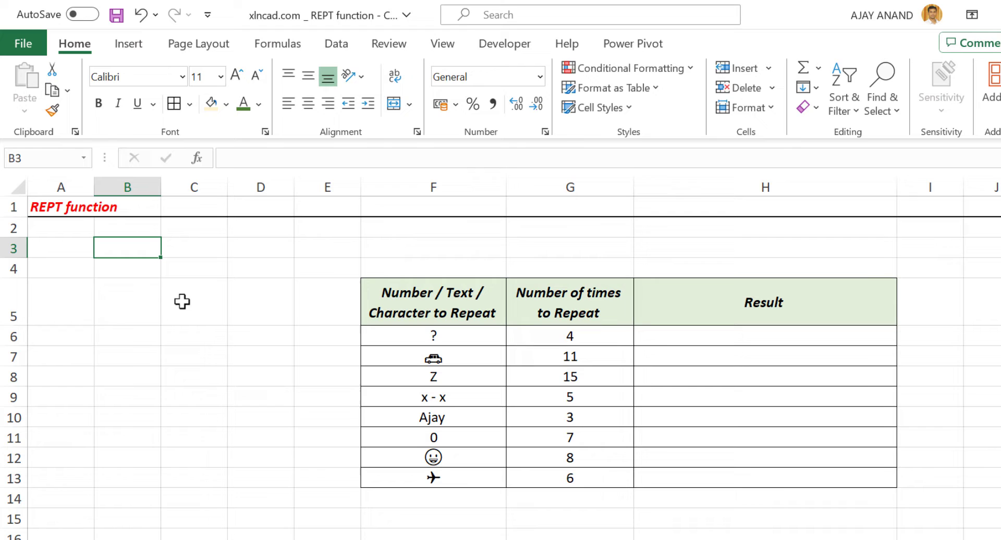
text(=)
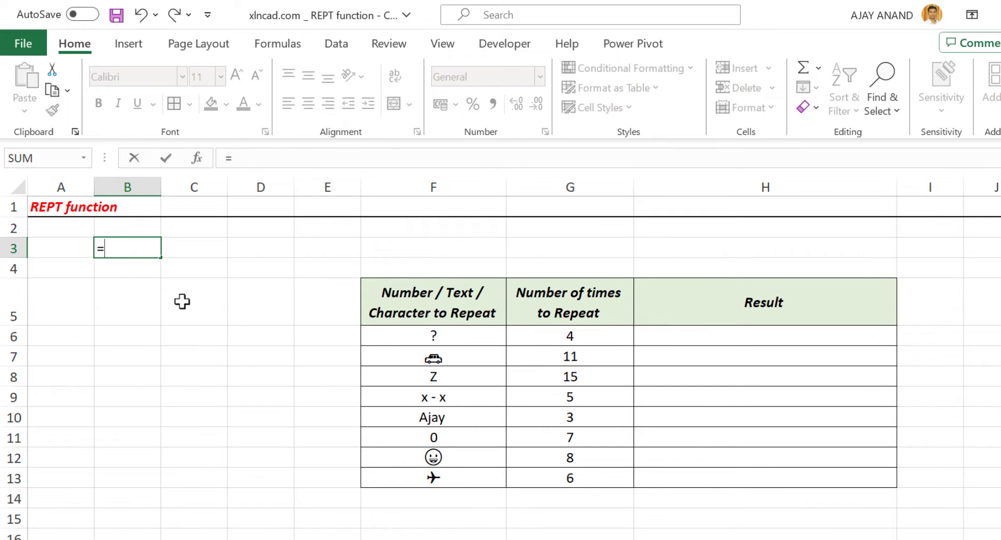
text(REPT)
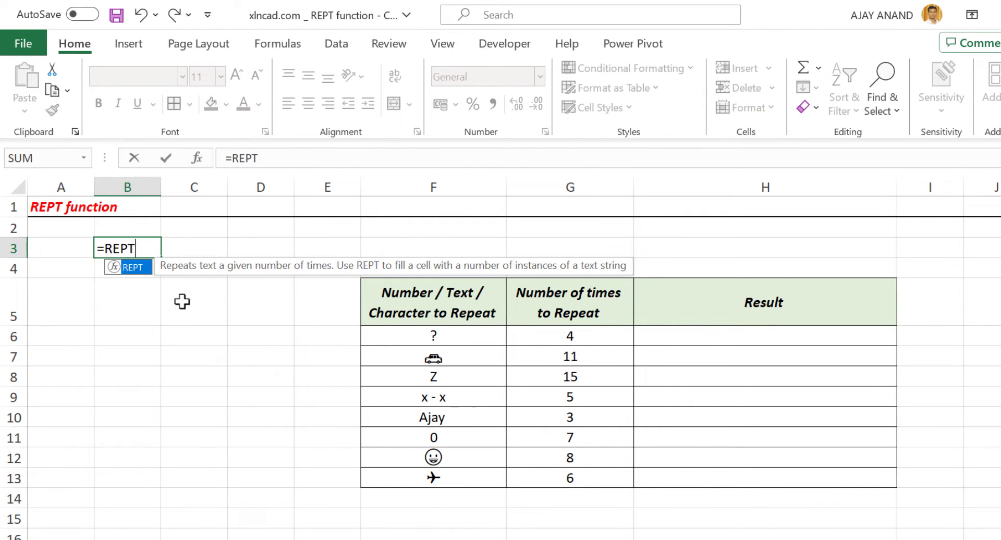
text(()
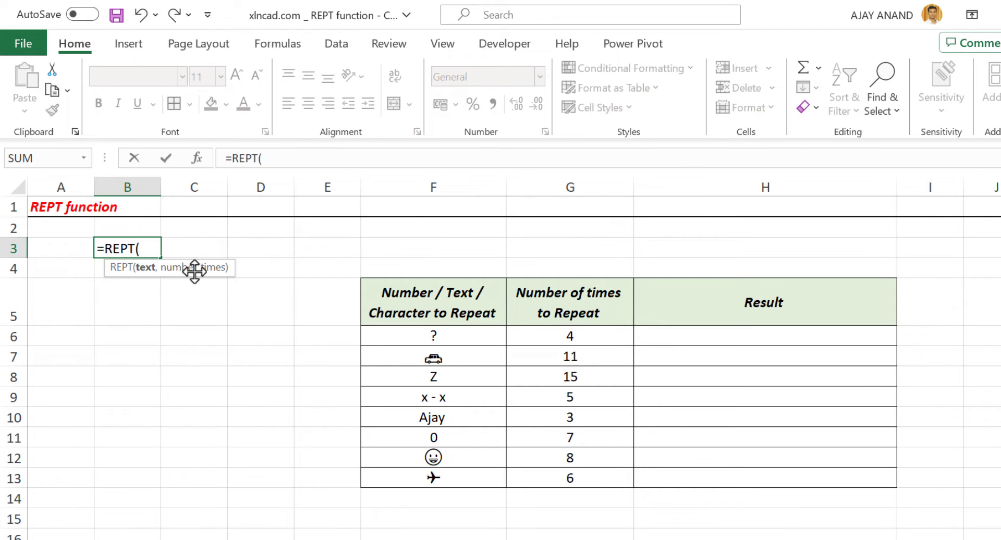
mouse_move(167, 271)
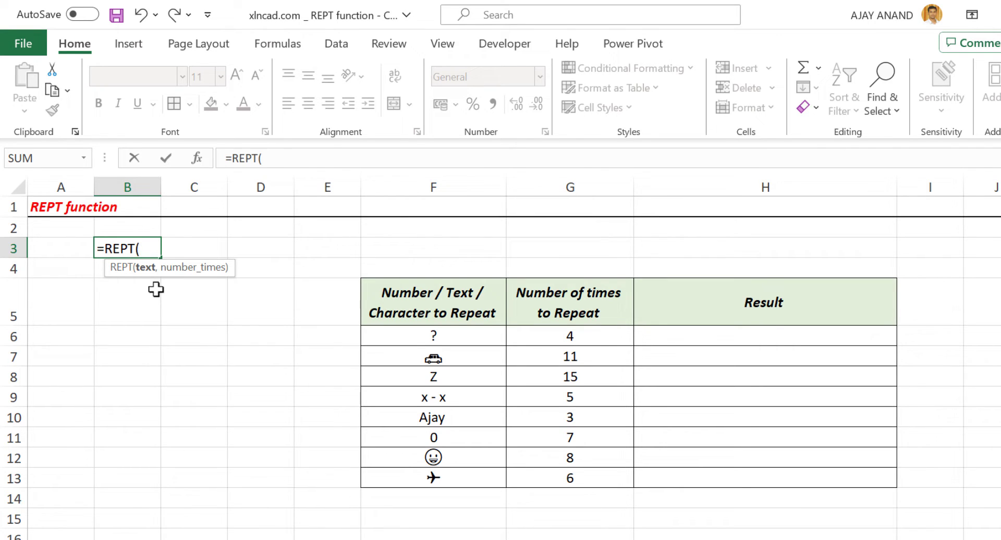
text("M)
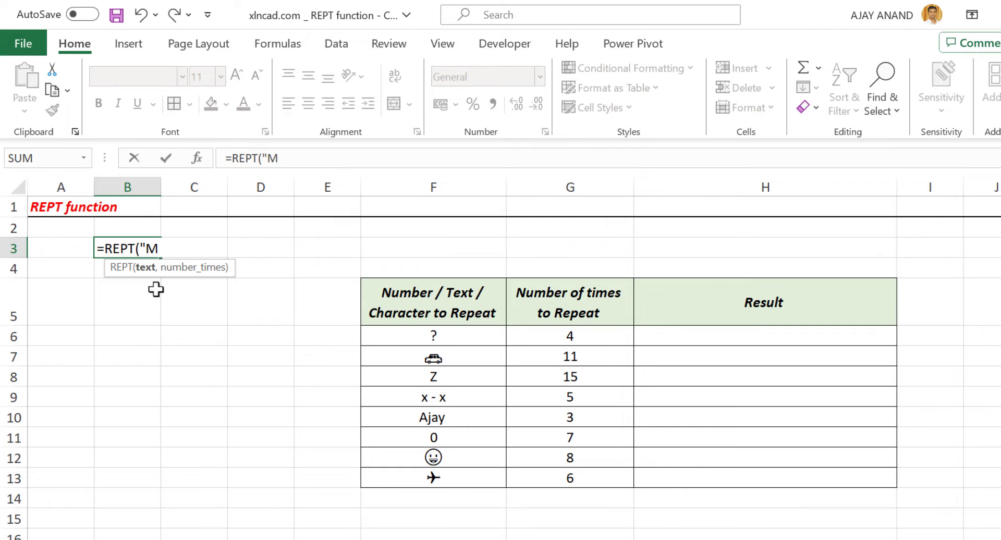
text(,)
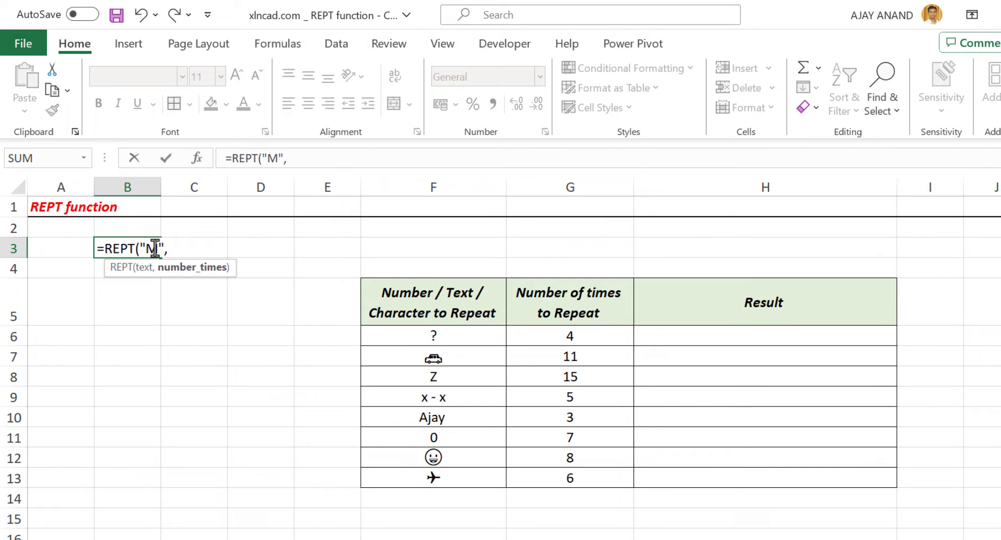
mouse_move(200, 302)
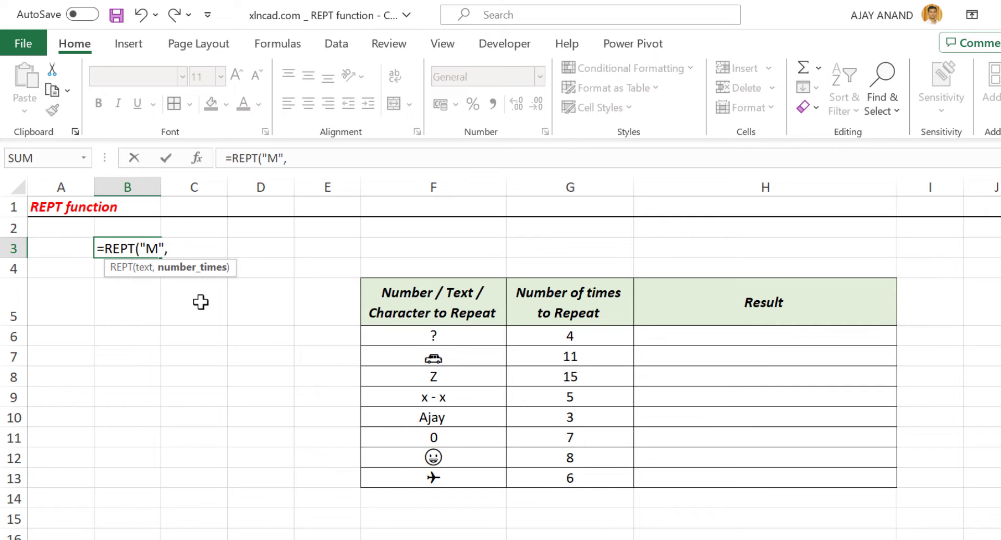
text(4))
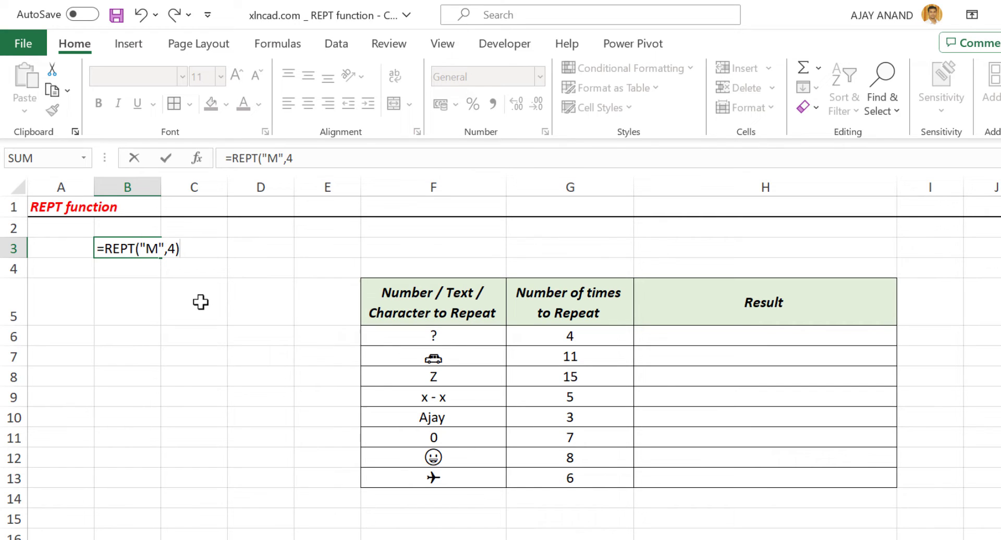
key(enter)
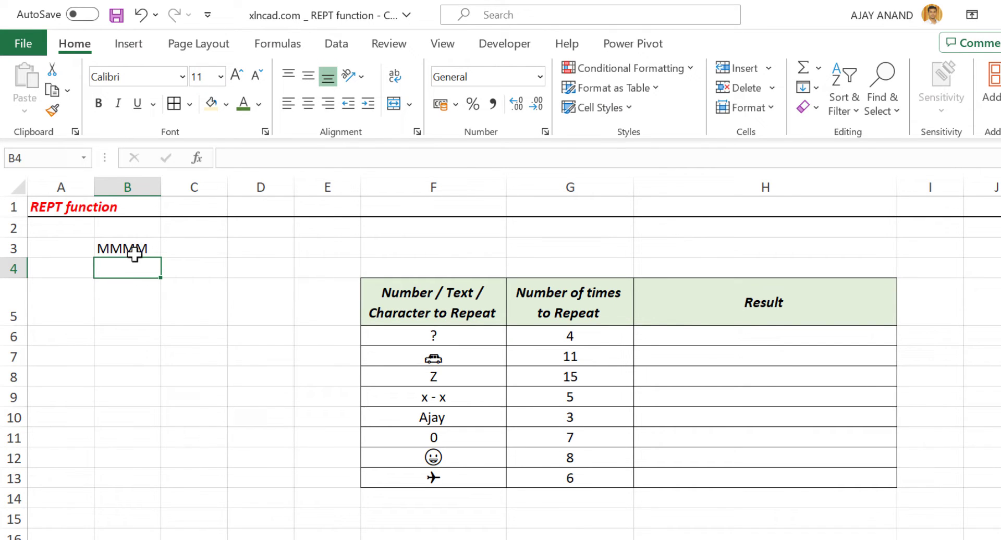
Step: Edit B3's REPT formula to repeat "Apple " ten times, then 123
click(128, 249)
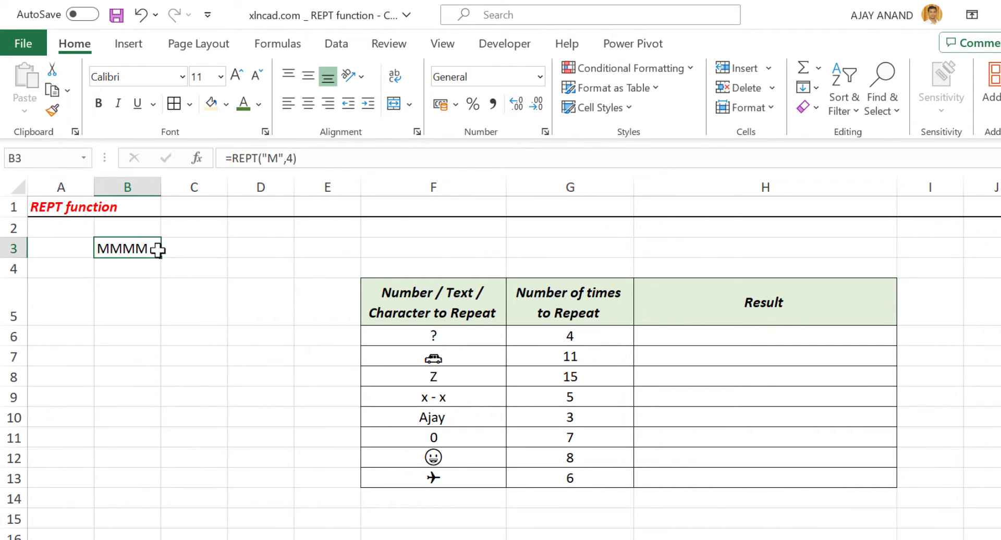
mouse_move(237, 284)
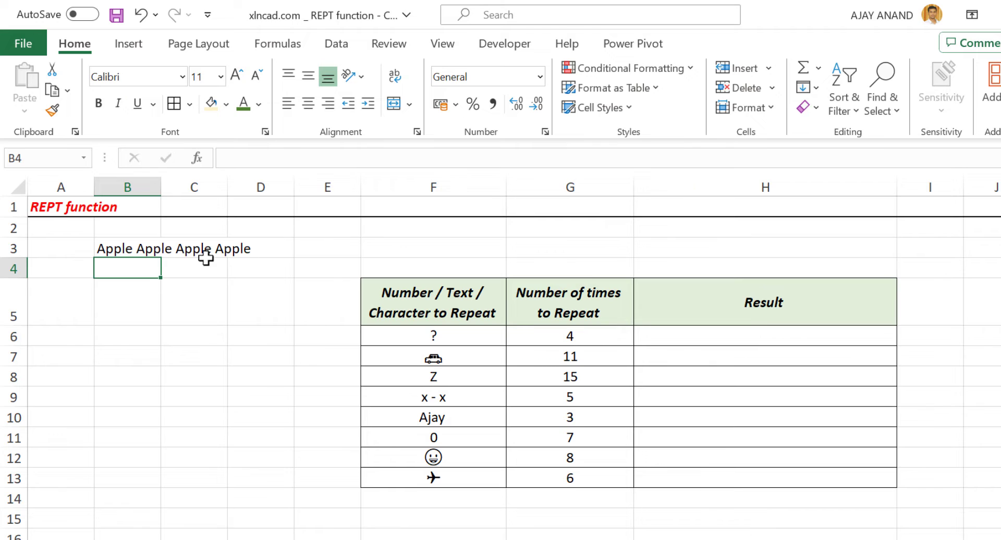
click(128, 248)
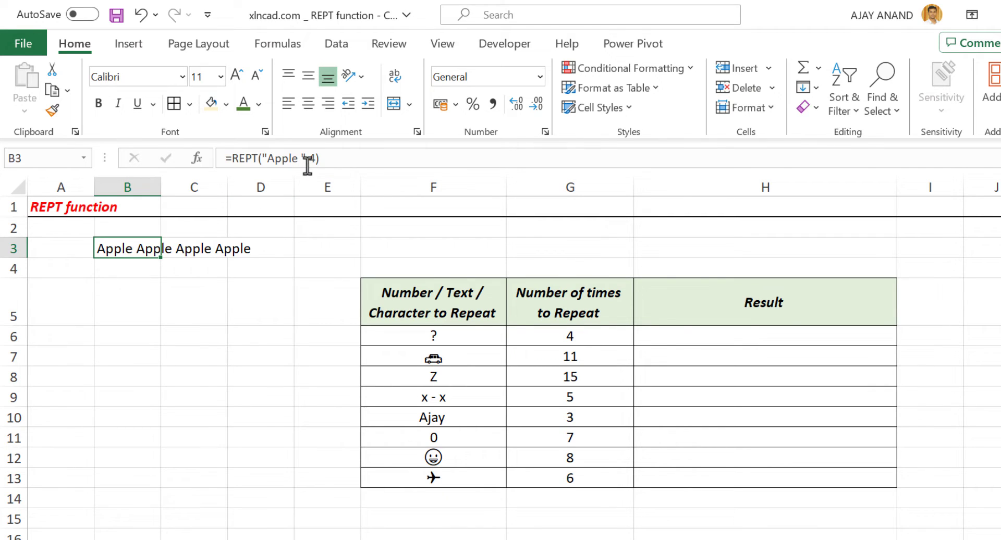
click(307, 159)
text(10)
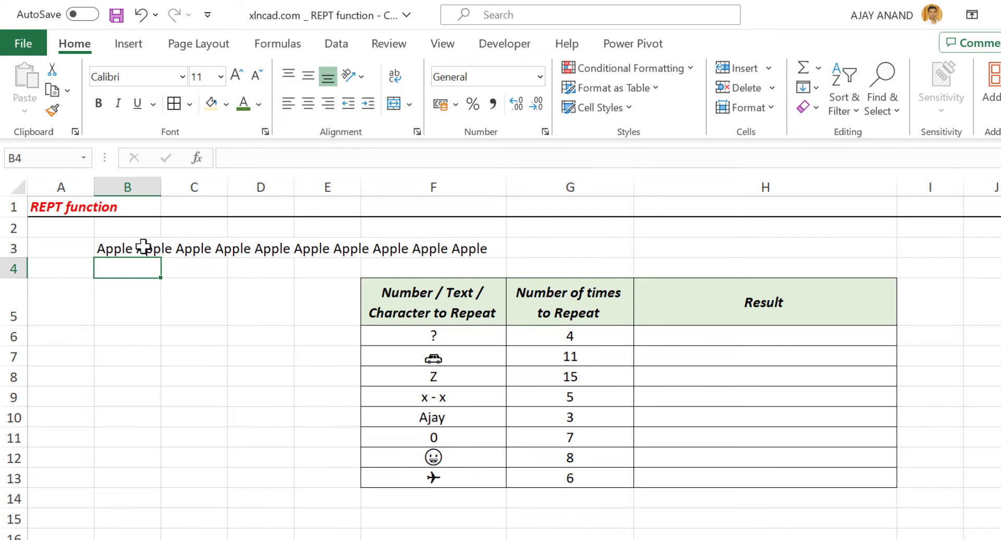
click(127, 248)
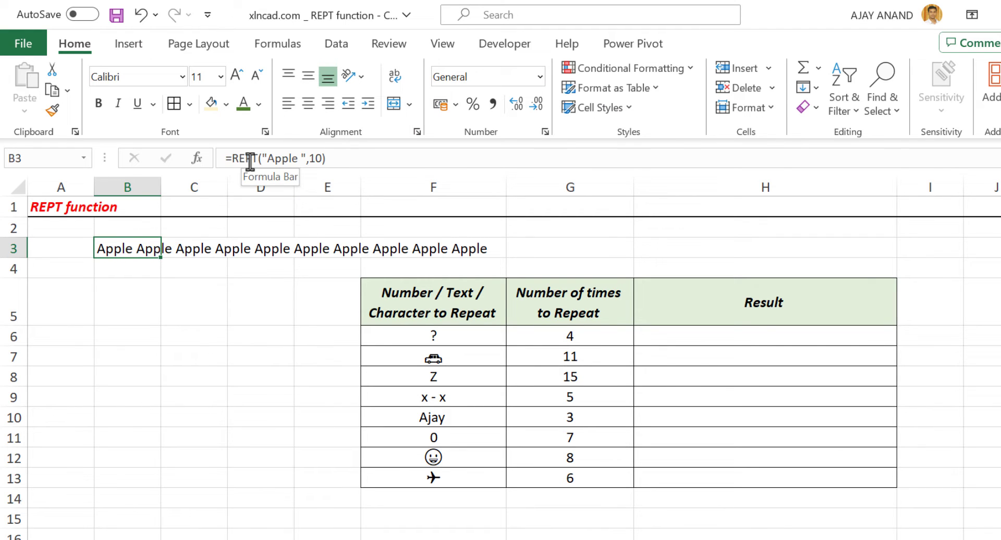
double_click(281, 158)
text(123)
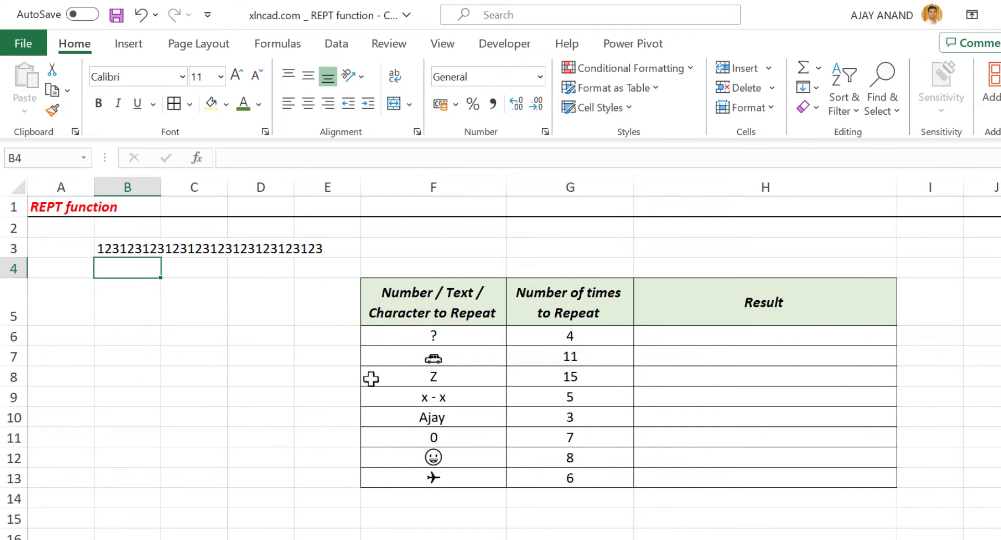
mouse_move(422, 396)
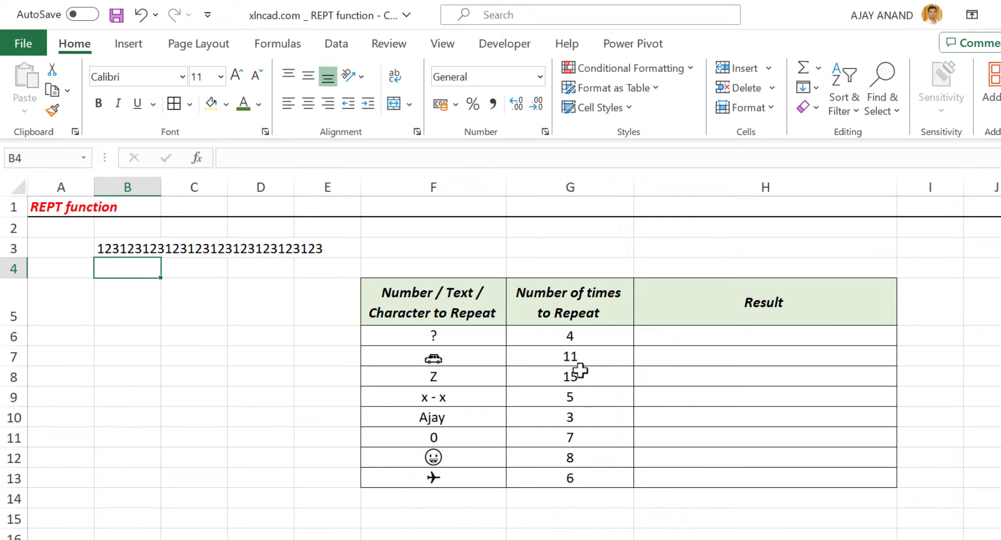
Step: Enter =REPT(F6,G6) in H6 and change the repeat count in G6 to 7
click(765, 336)
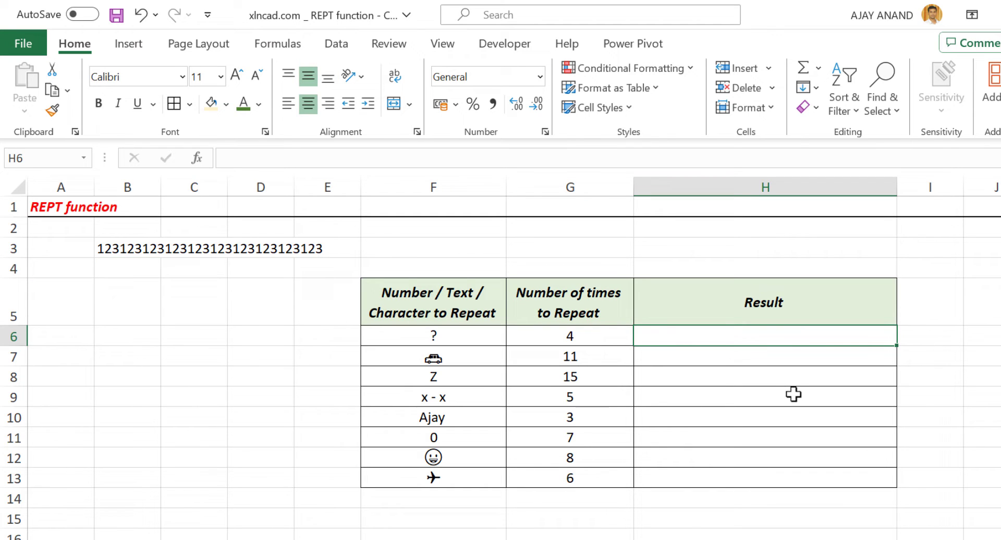
text(=)
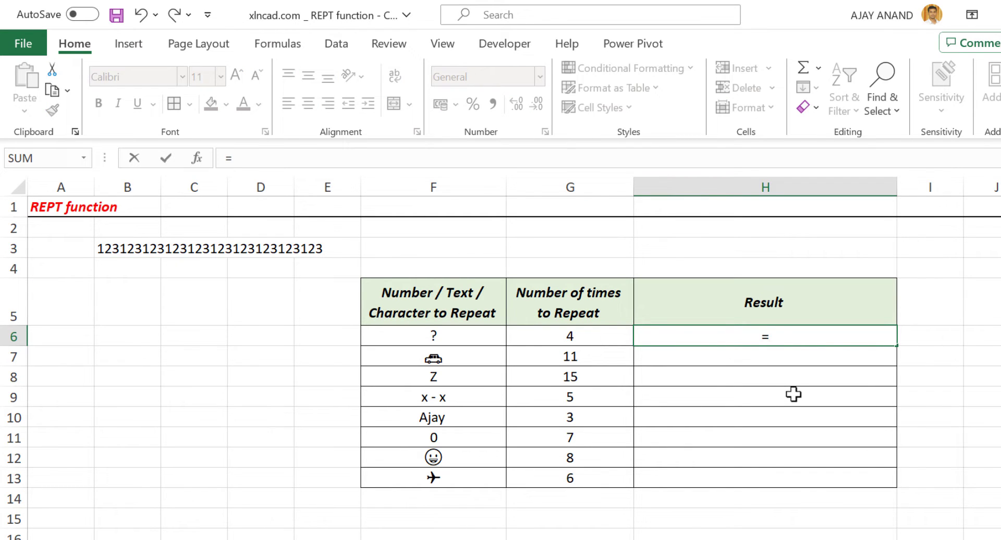
text(REPT)
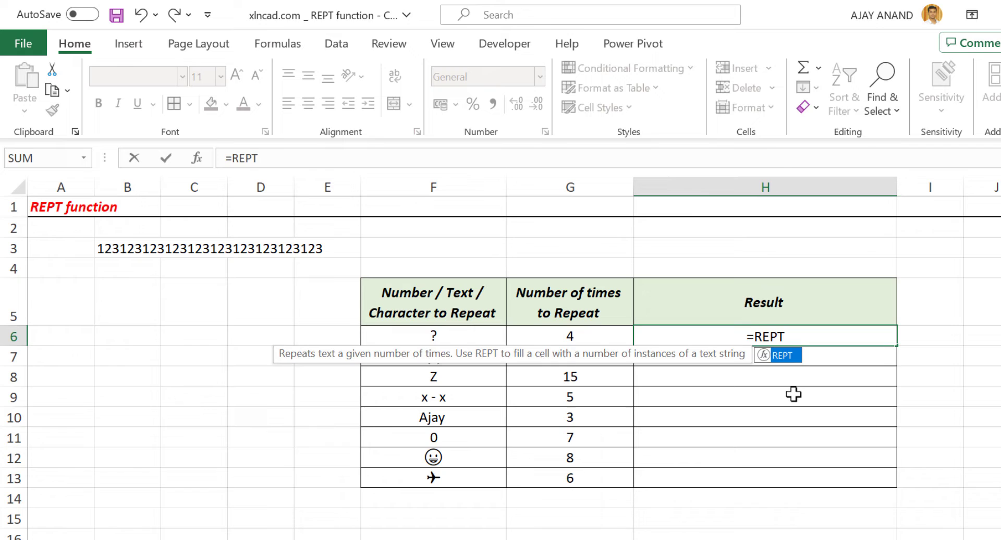
text(()
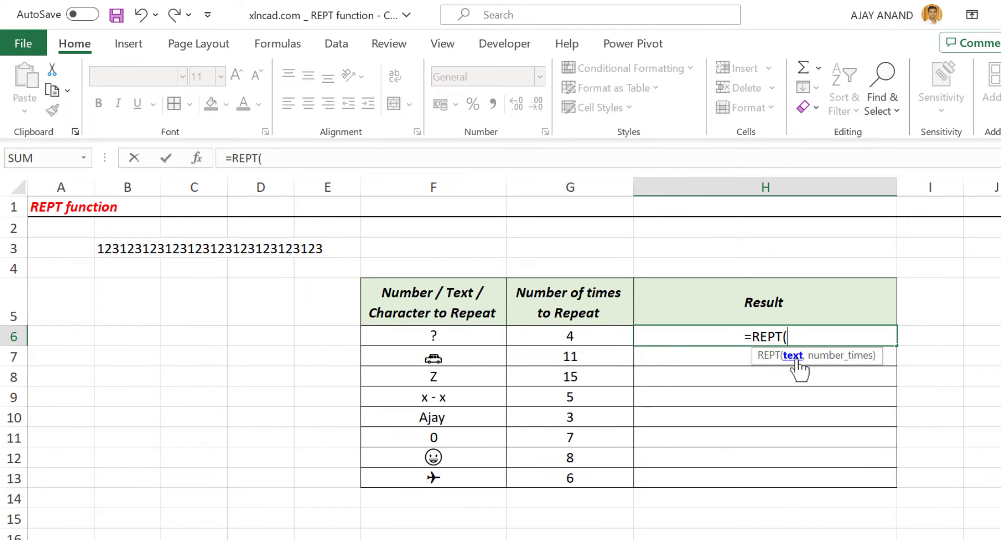
click(433, 336)
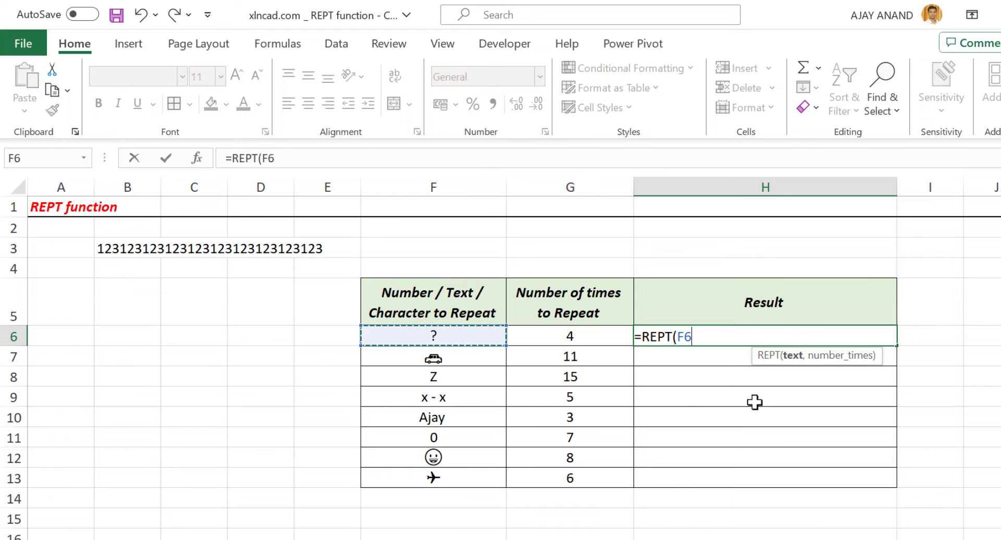
text(,)
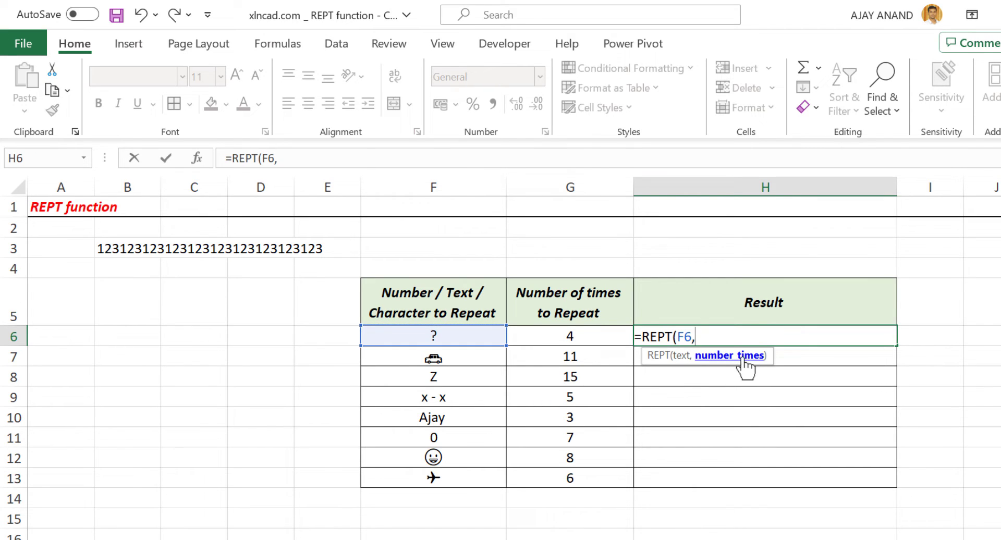
mouse_move(731, 370)
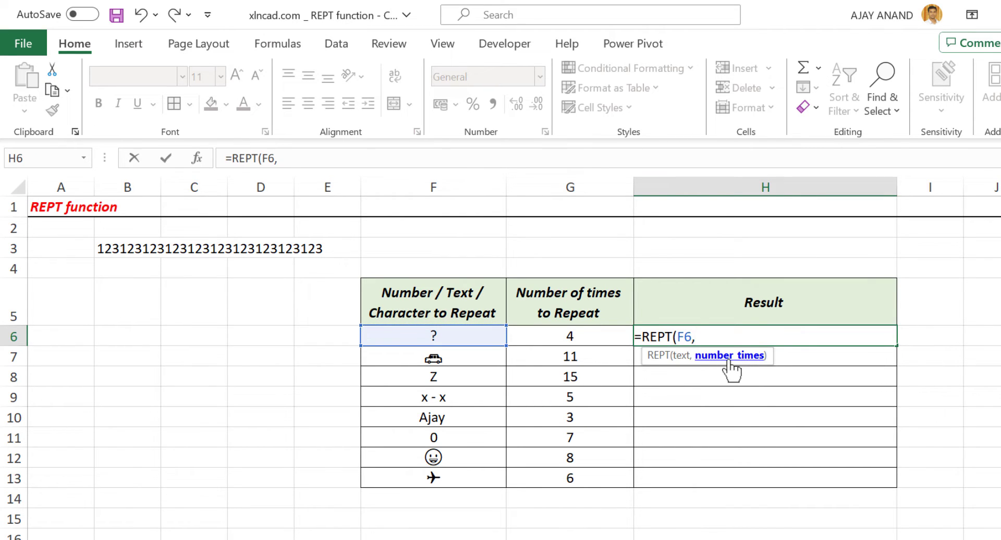
click(569, 336)
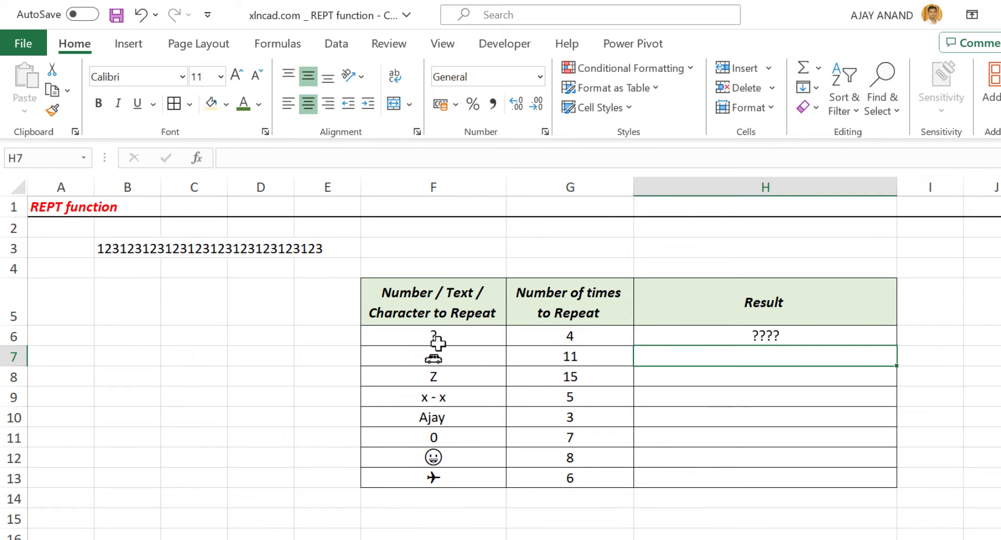
mouse_move(771, 355)
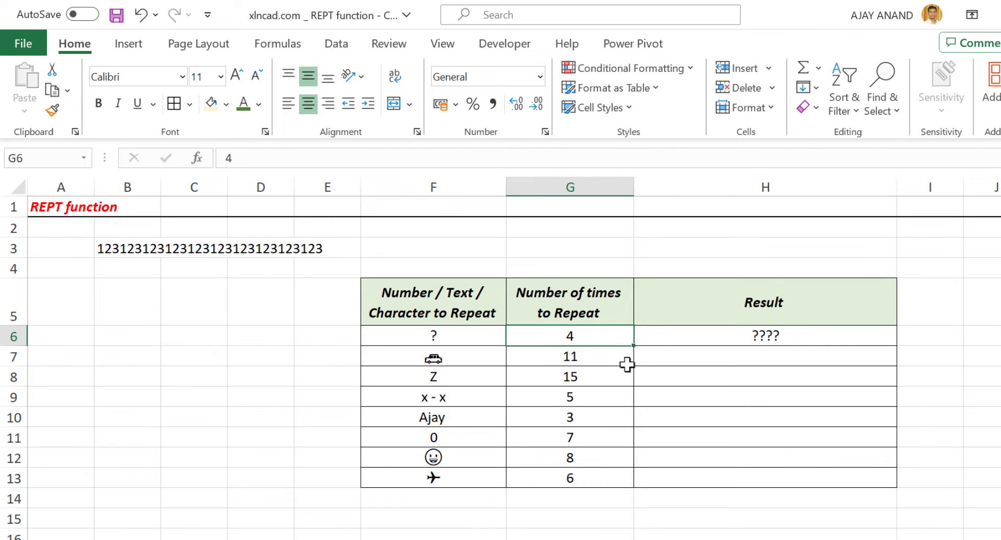
text(7)
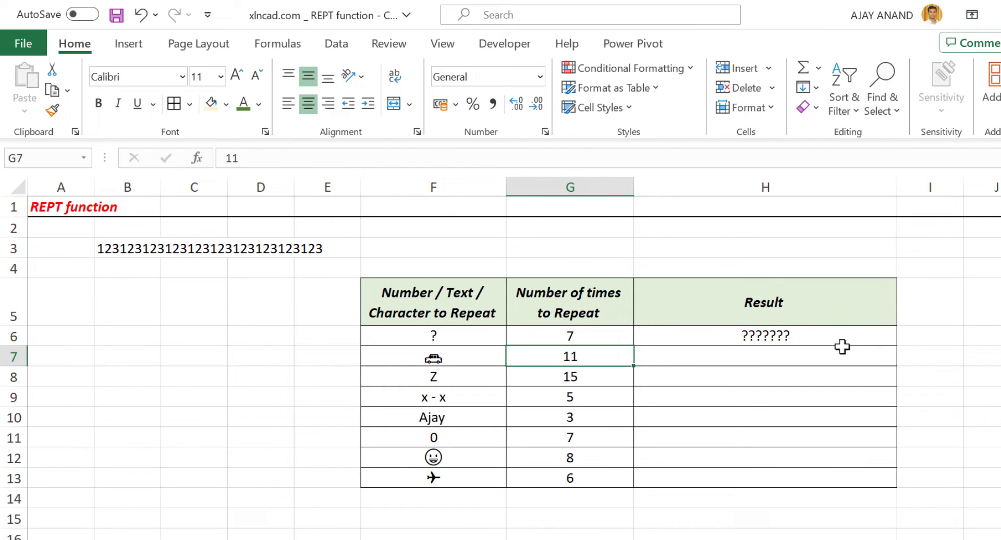
Step: Fill the REPT formula from H6 down to H13 and switch to the Pad with Zero sheet
click(765, 336)
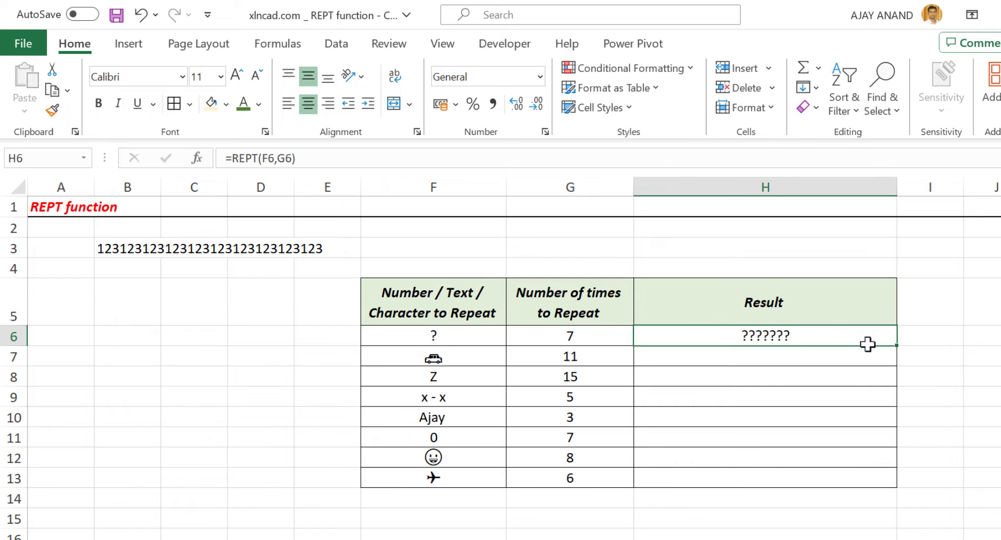
drag(894, 345, 894, 488)
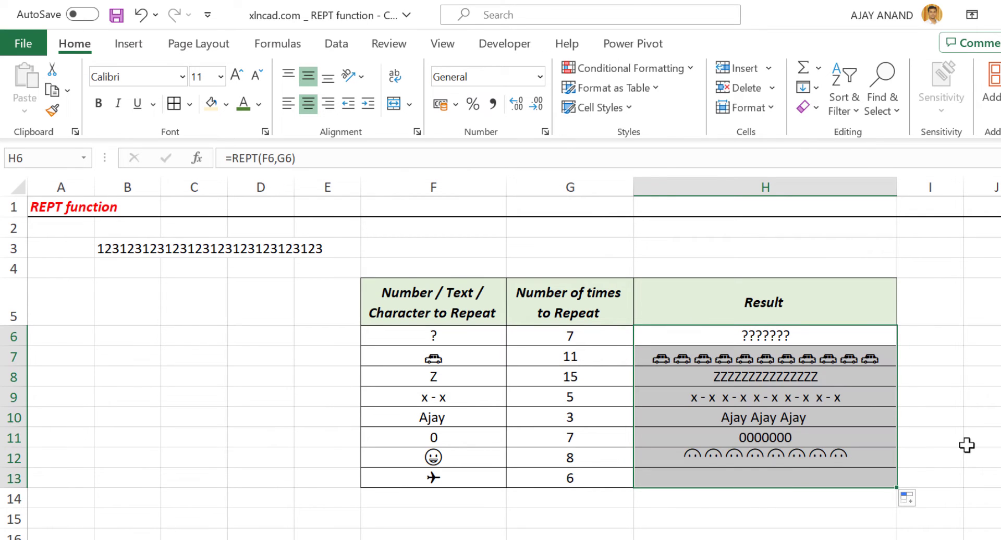
click(569, 437)
text(15)
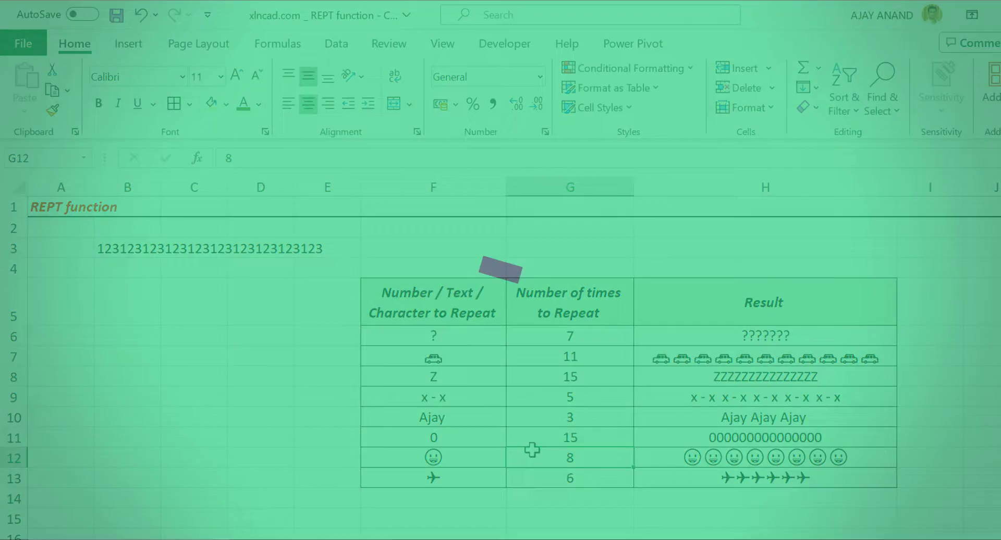
click(147, 512)
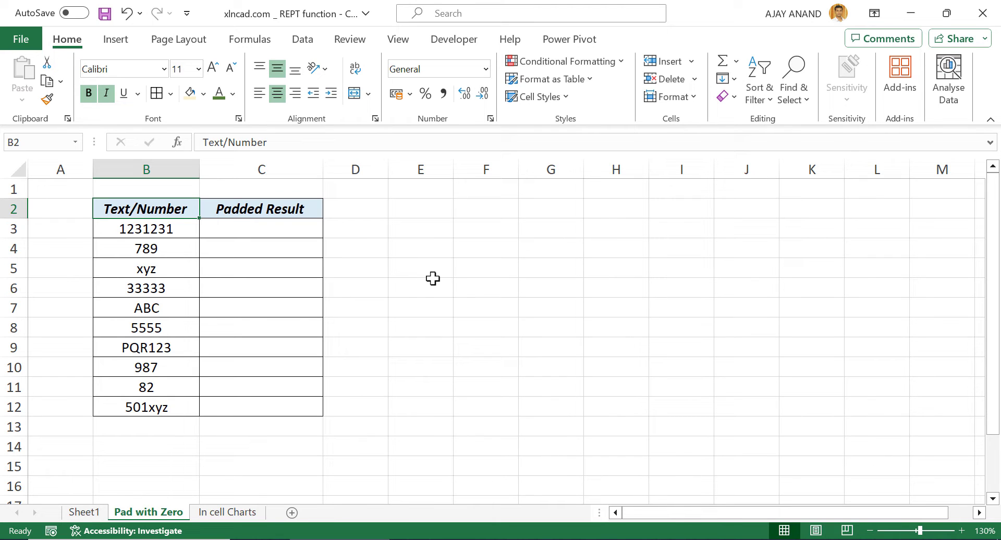
mouse_move(145, 307)
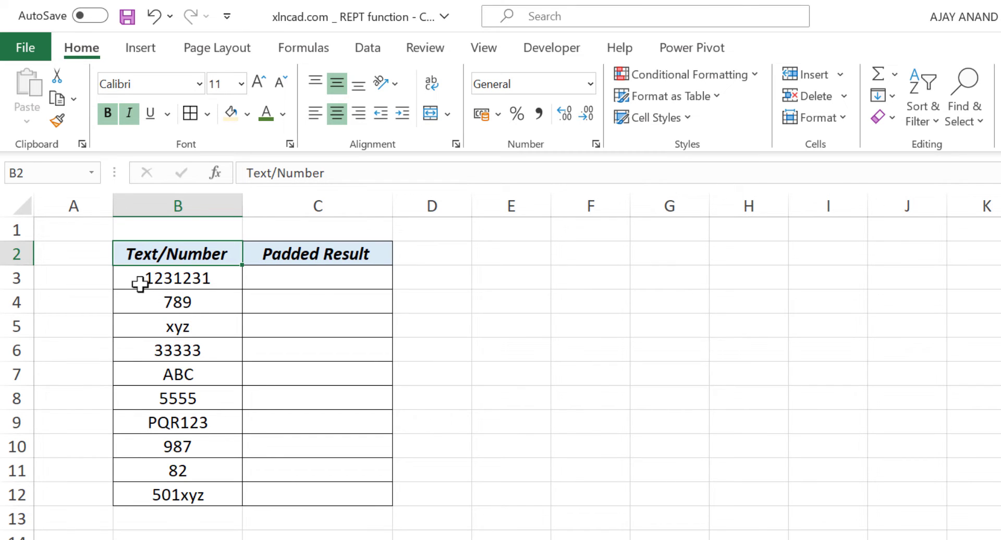
mouse_move(146, 332)
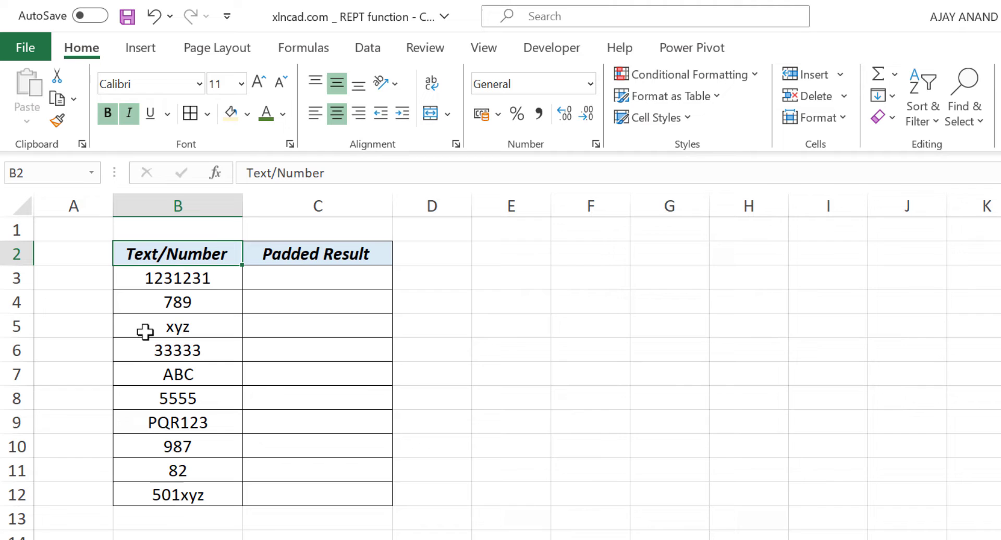
mouse_move(302, 262)
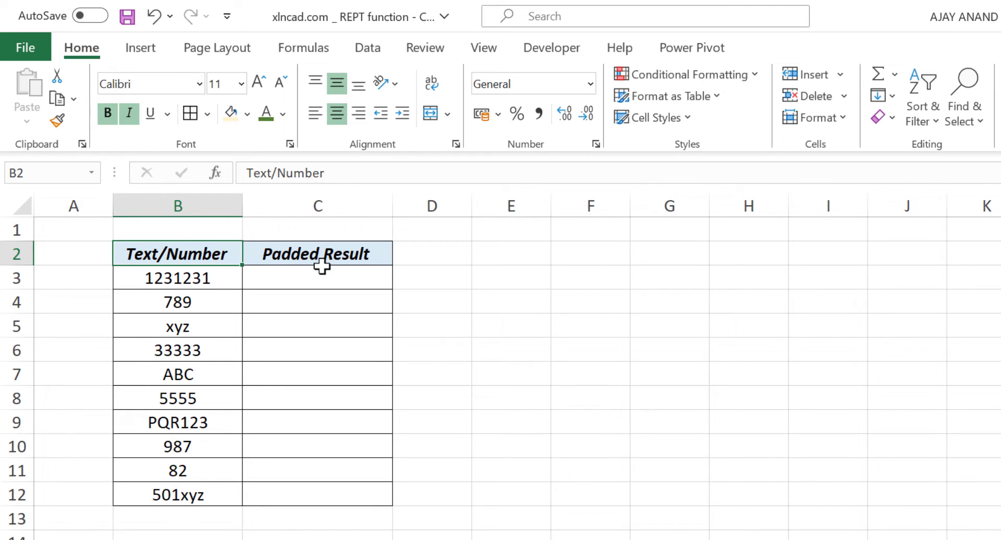
click(317, 278)
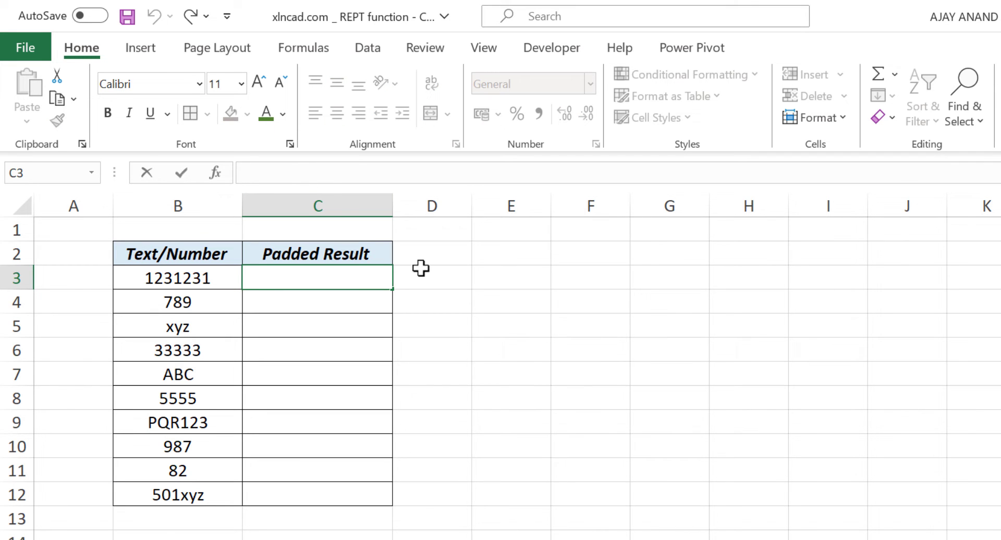
Step: Enter =REPT(0,10-LEN(B3))&B3 to pad values to ten characters, and change 789 to 65456
text(=REPT()
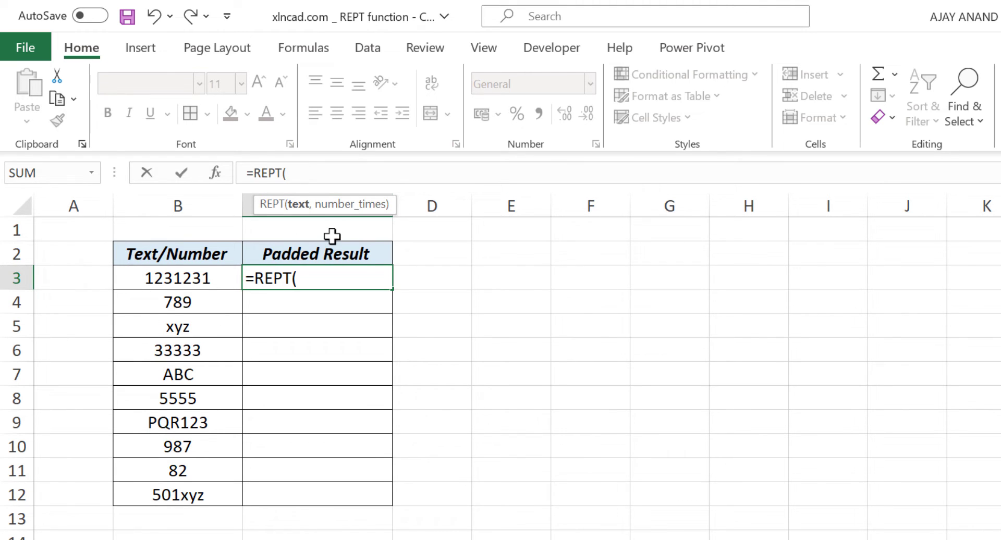
text(0,)
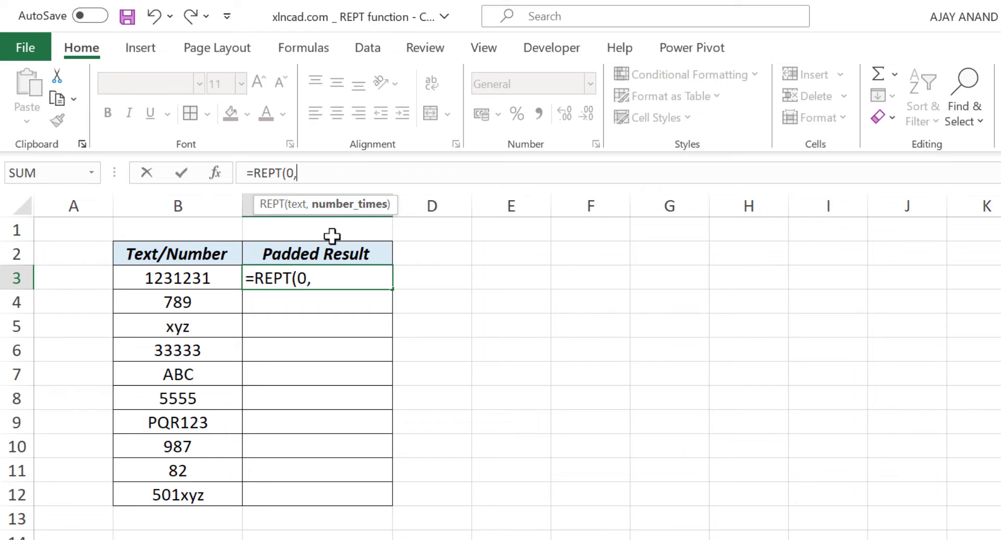
mouse_move(350, 205)
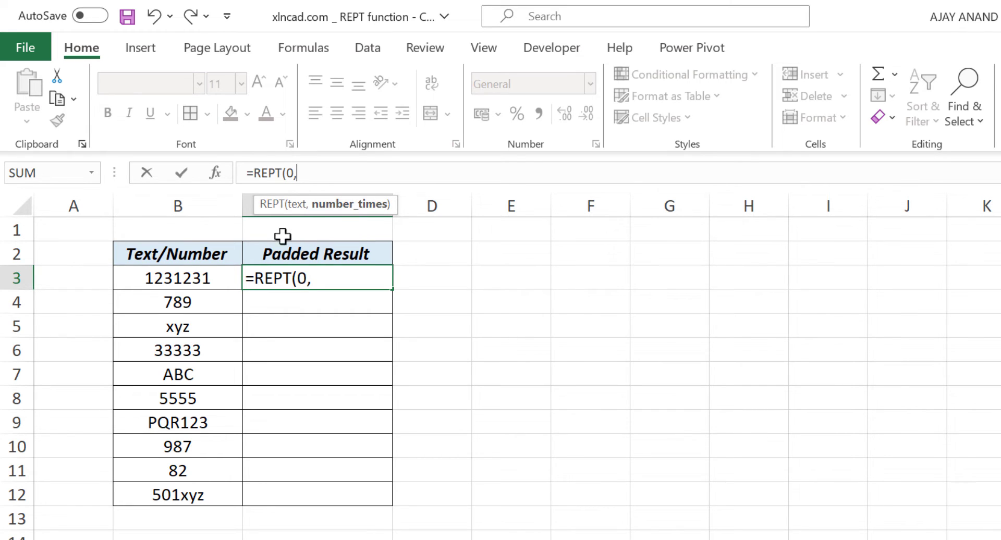
mouse_move(341, 228)
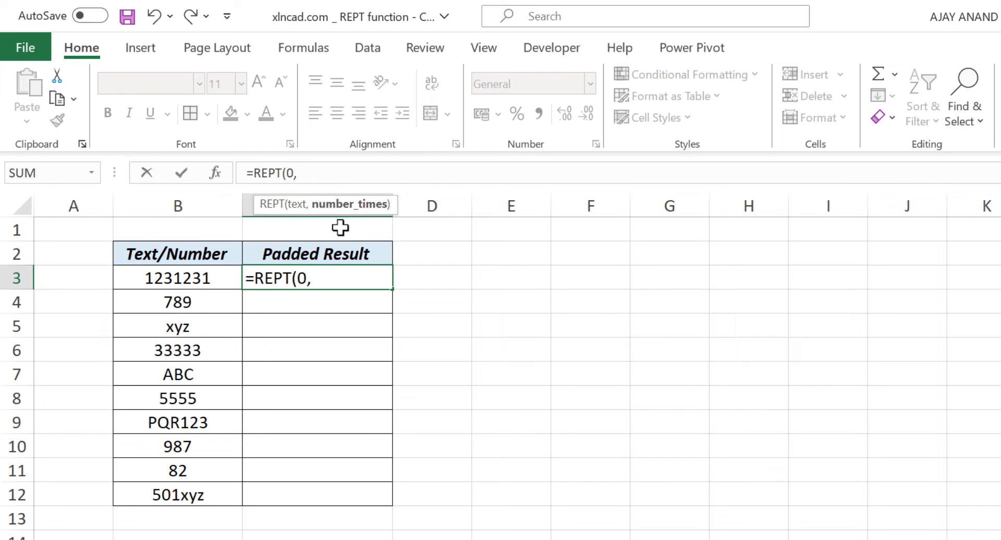
text(10)
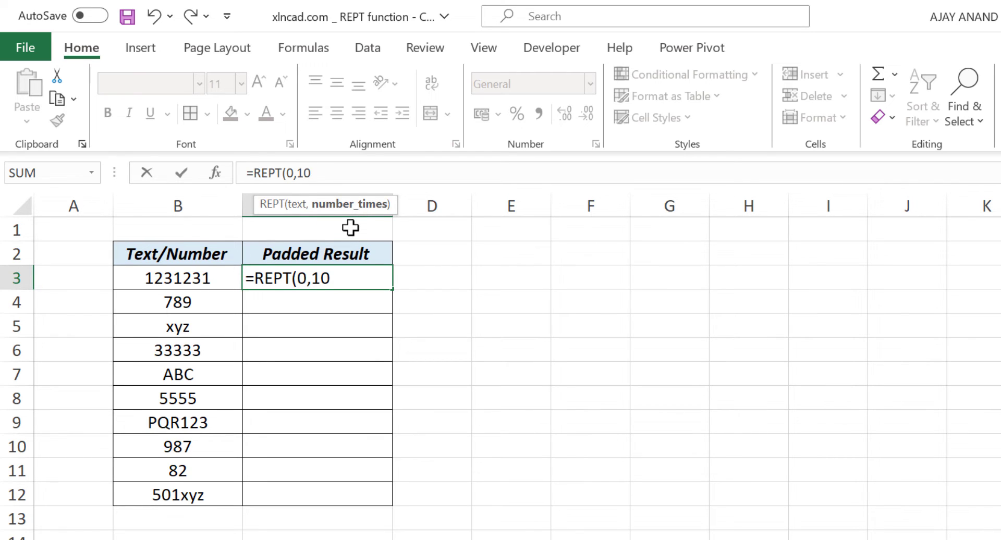
text(-L)
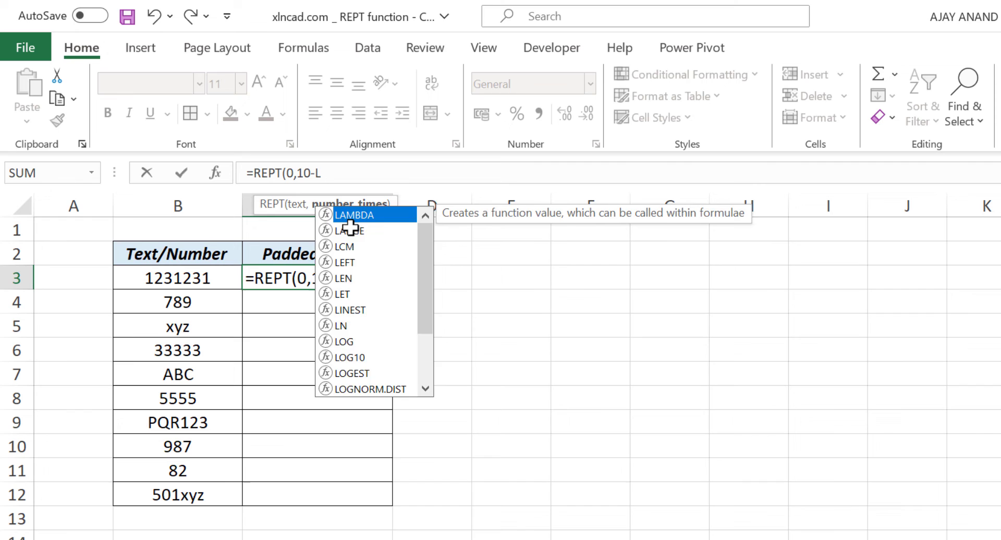
text(EN()
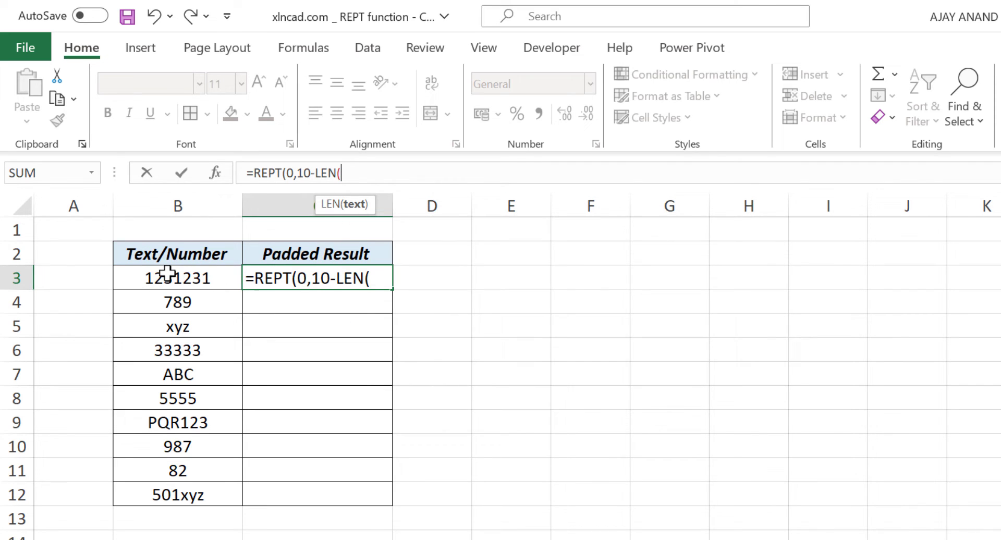
click(177, 277)
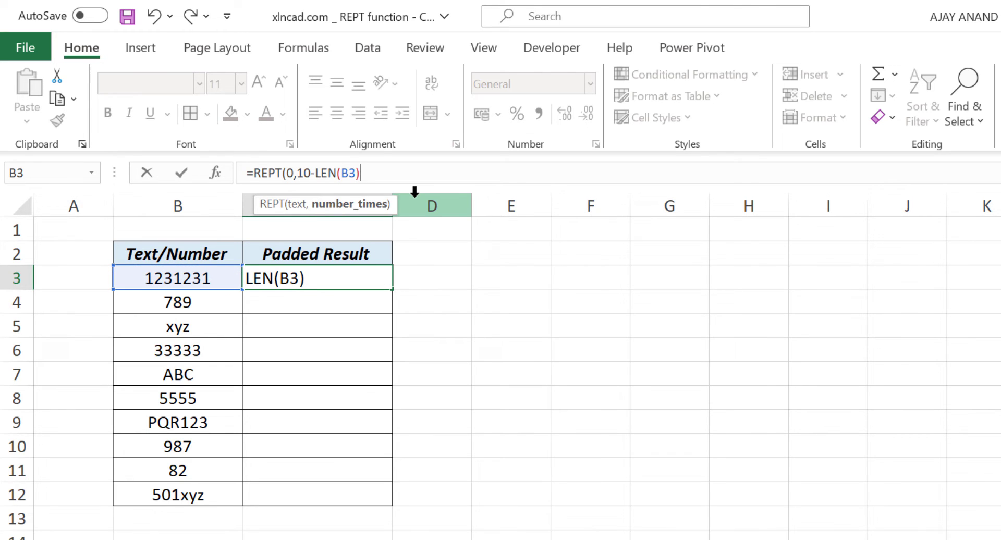
text()&)
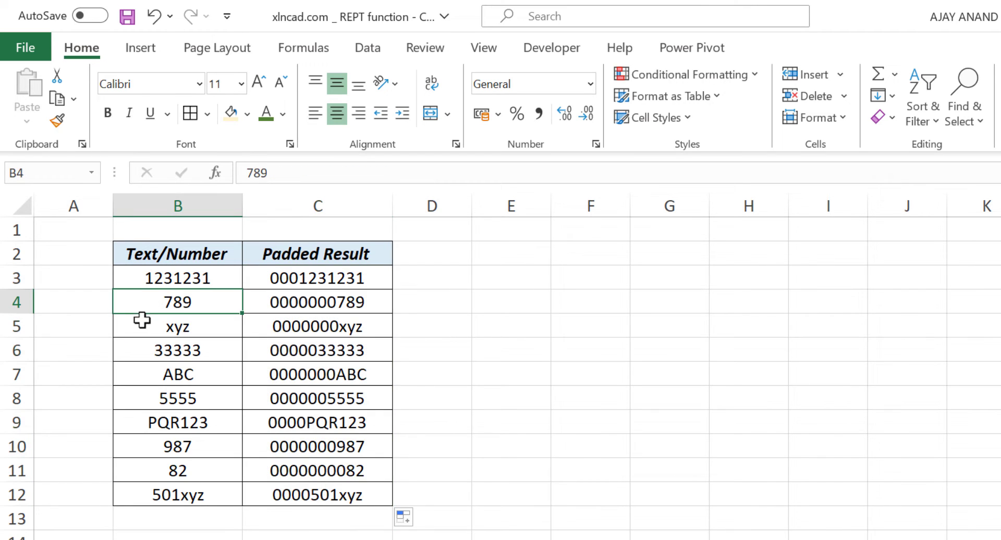
text(65456)
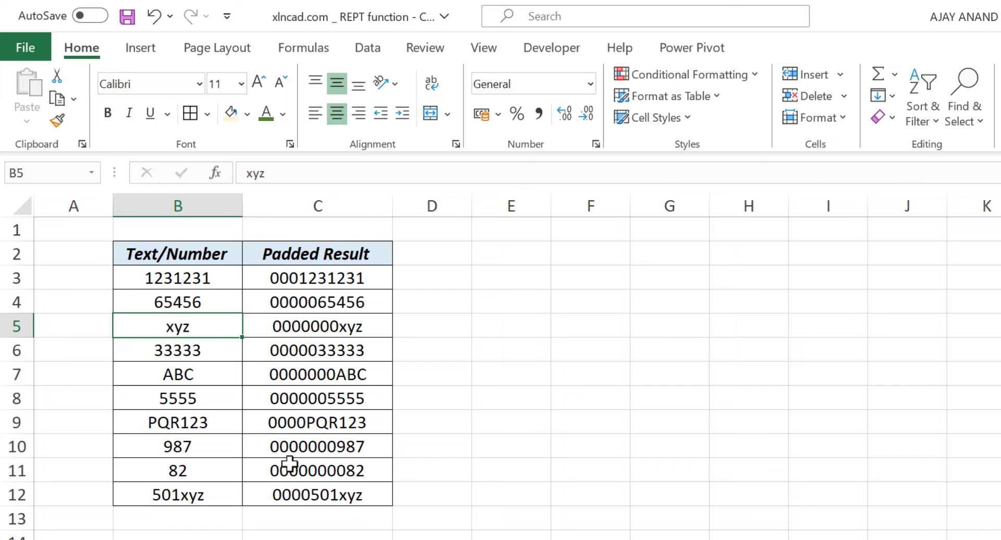
Step: Replace the 0 in the padding formula with "*" to pad with asterisks
click(317, 277)
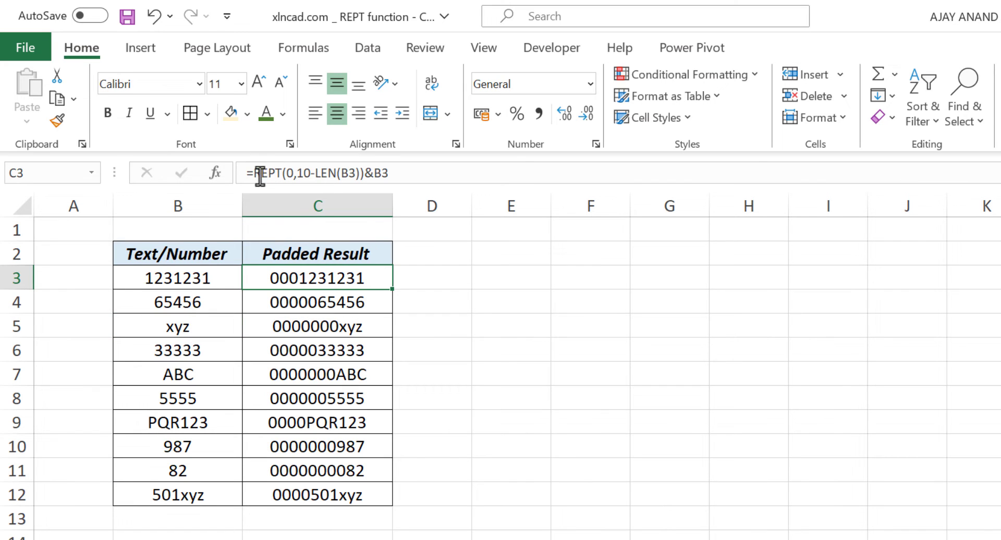
mouse_move(288, 176)
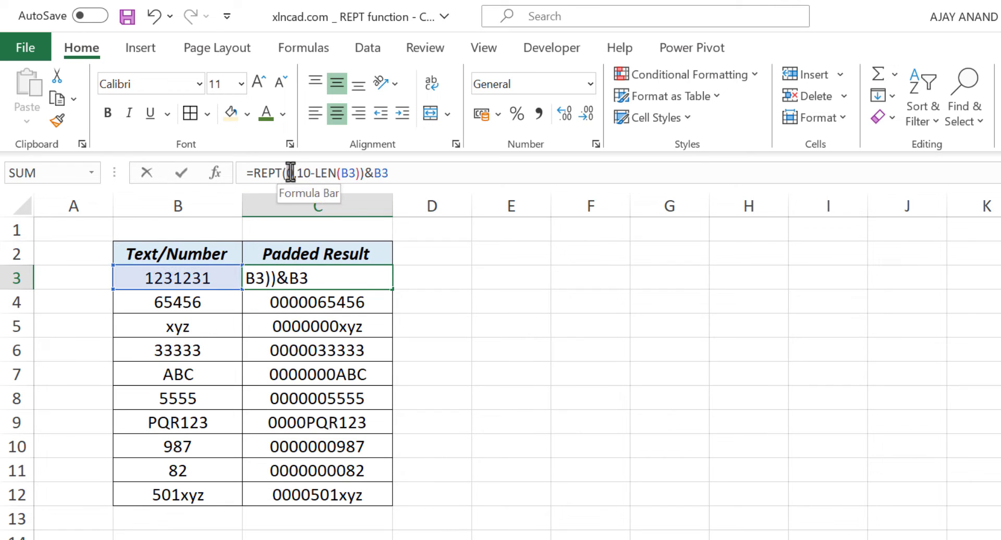
text(0)
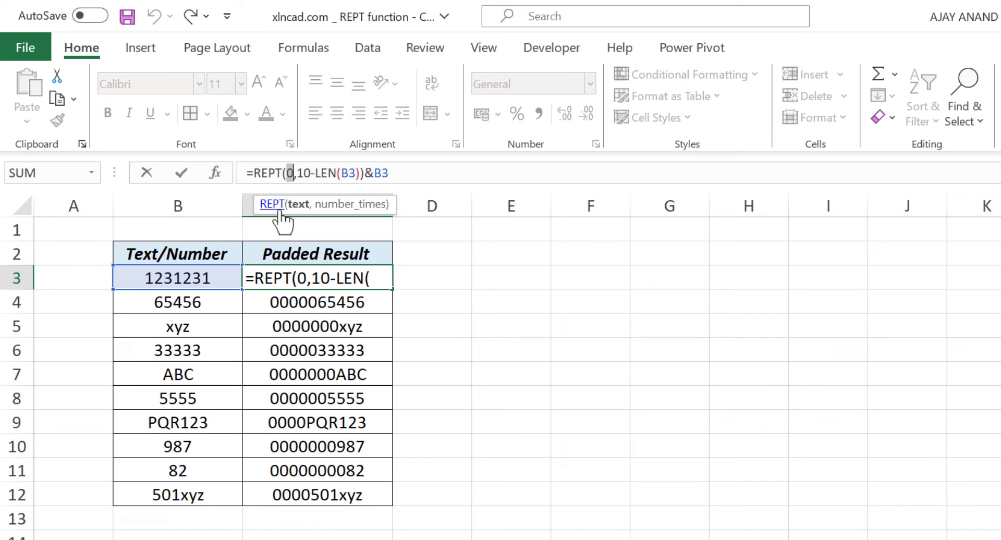
text("*)
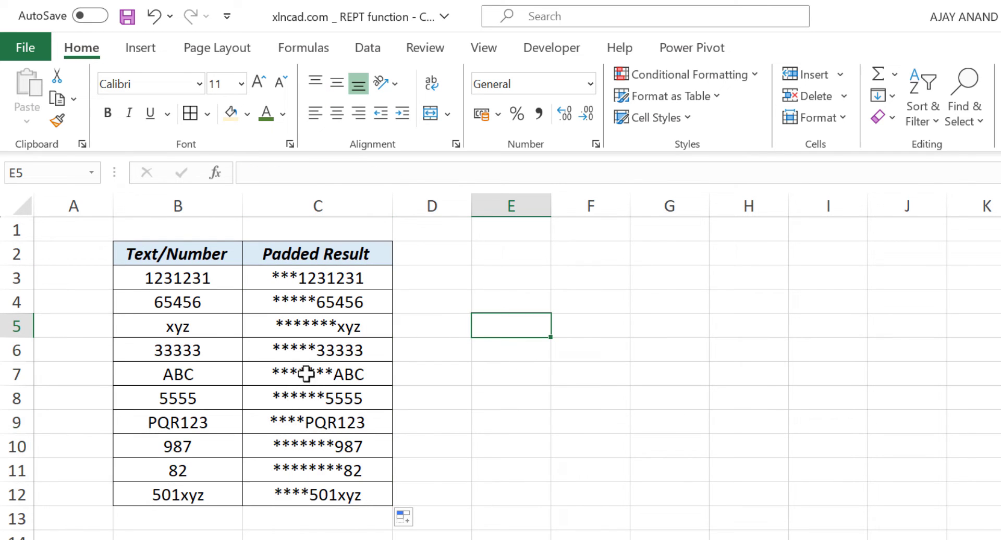
text(Ajay)
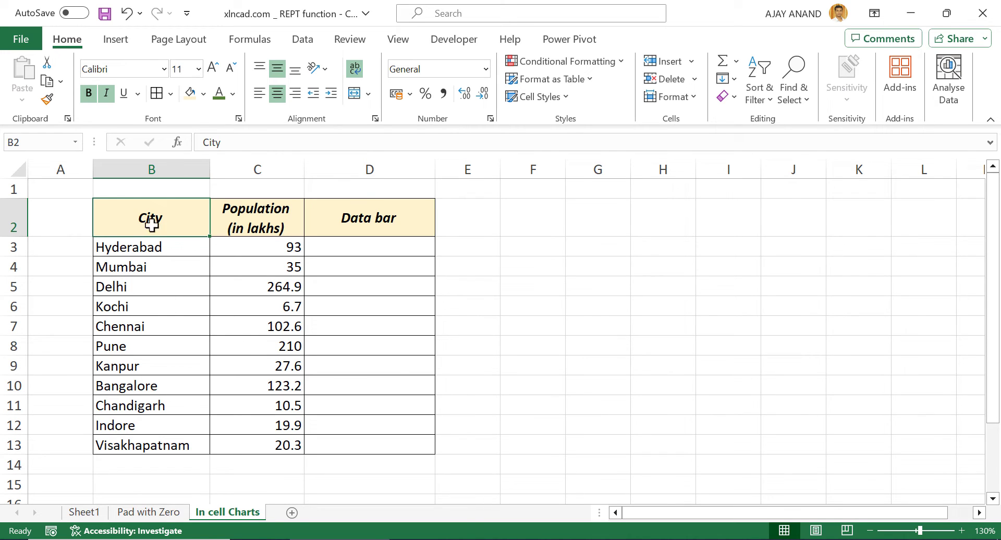
mouse_move(249, 236)
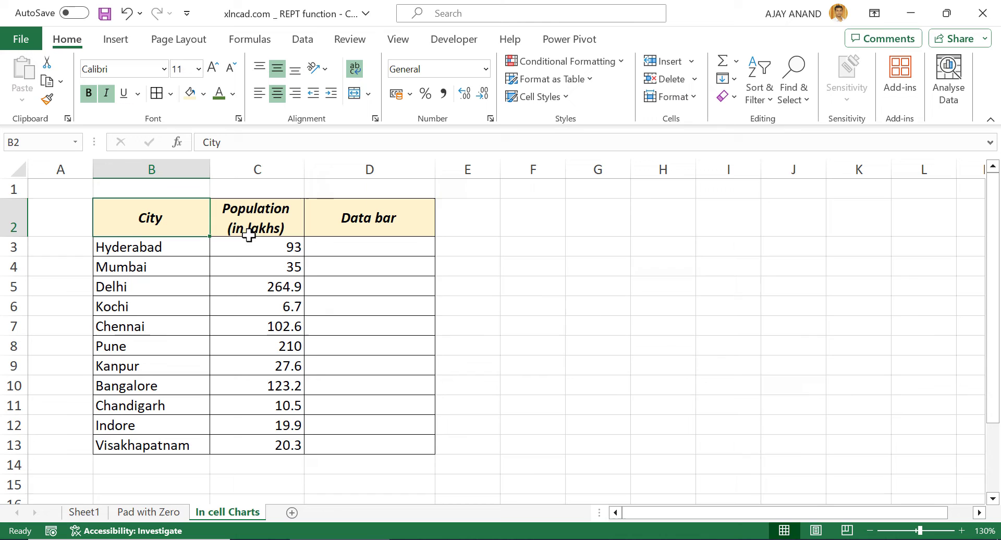
mouse_move(251, 339)
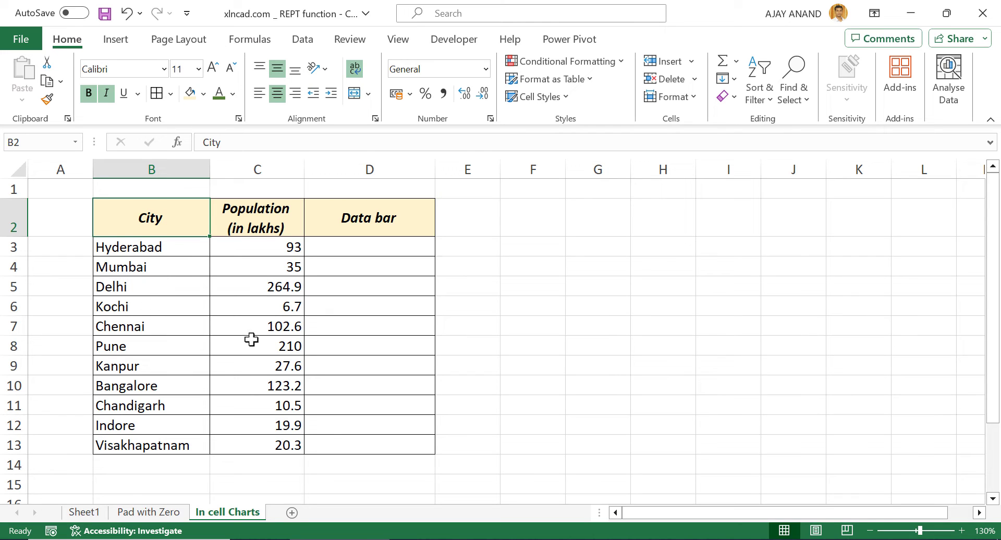
mouse_move(365, 255)
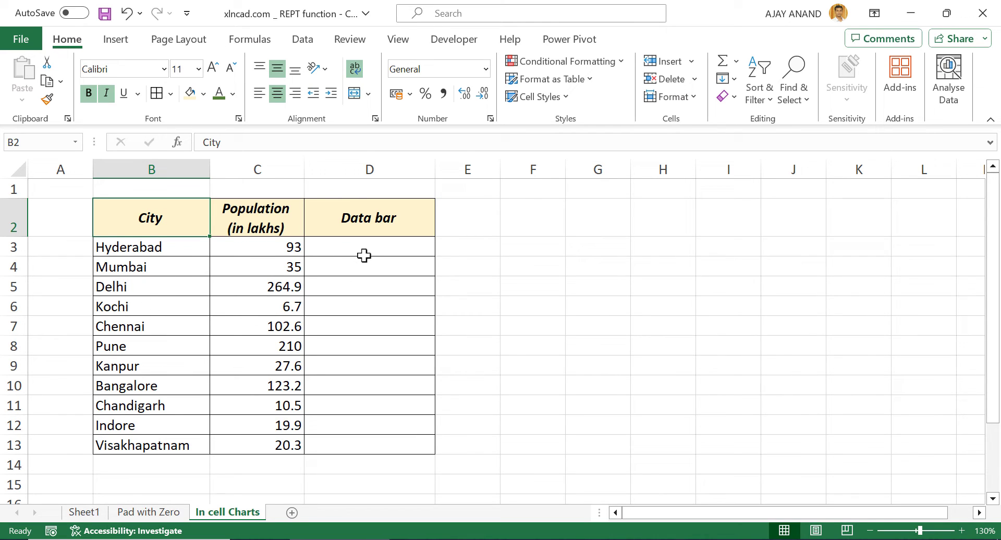
Step: Enter =REPT("|",C3) in D3 to draw Hyderabad's population bar
click(370, 247)
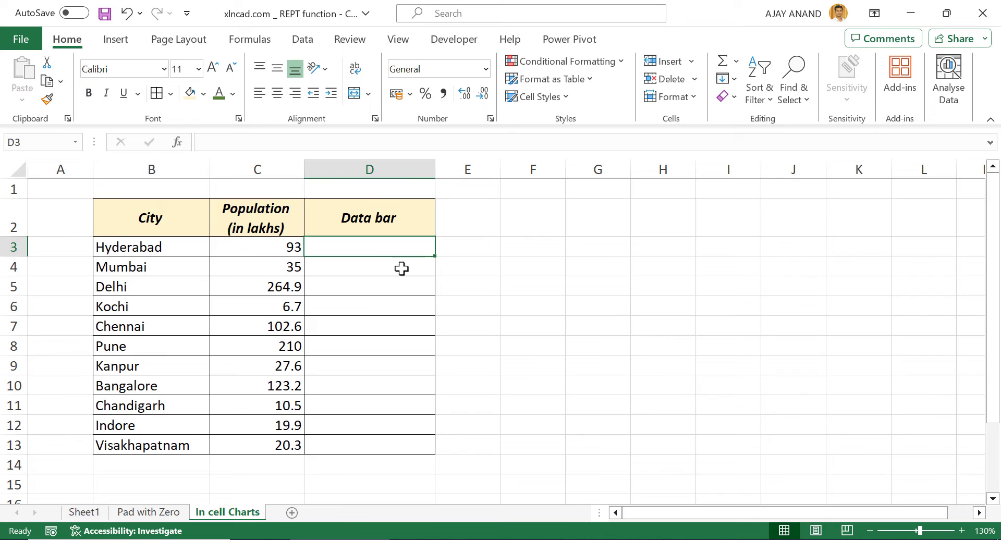
text(=)
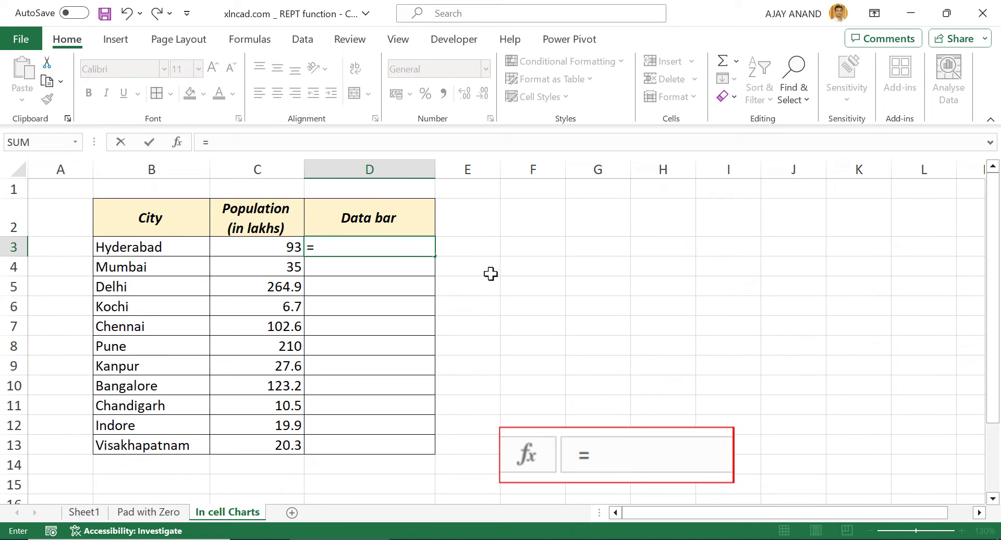
text(REPT)
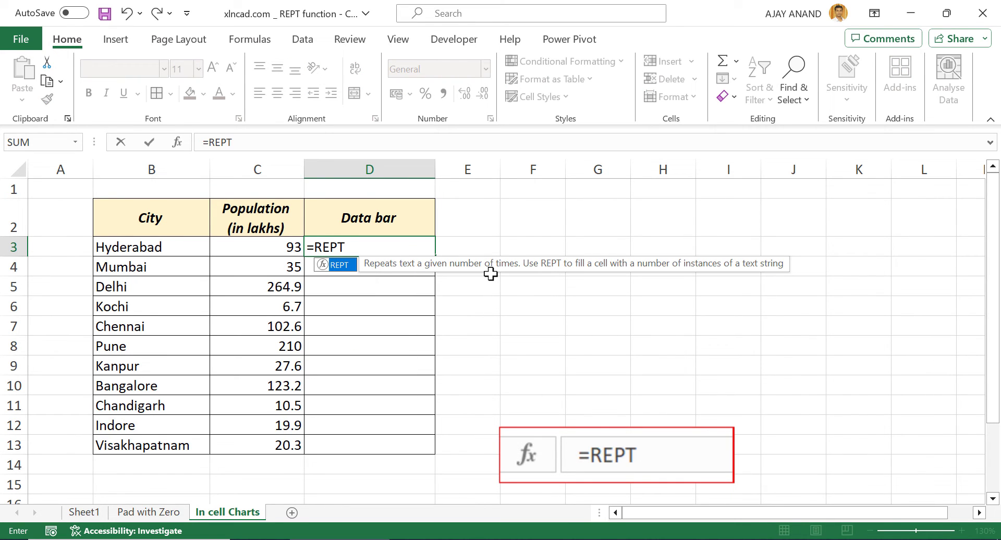
text(()
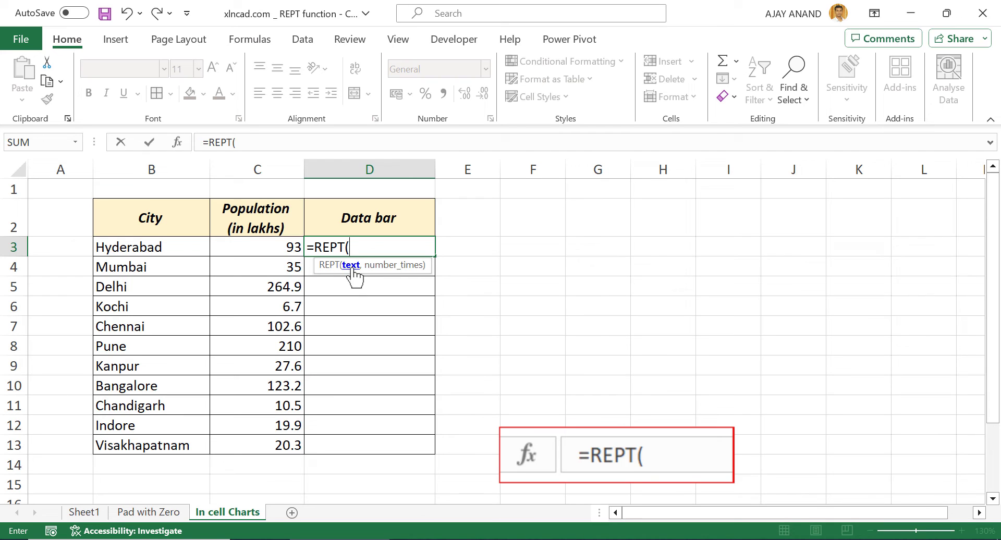
mouse_move(387, 291)
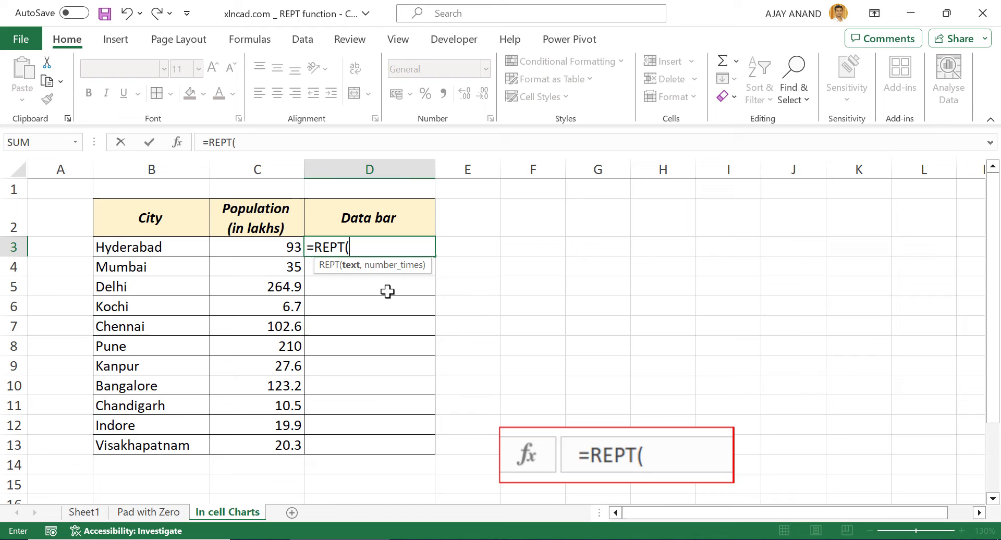
text(")
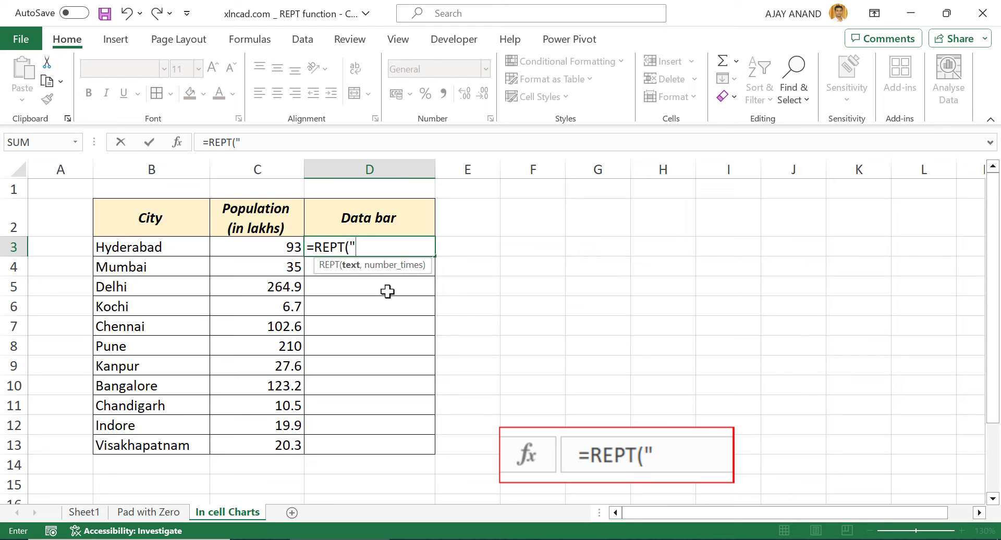
text(|)
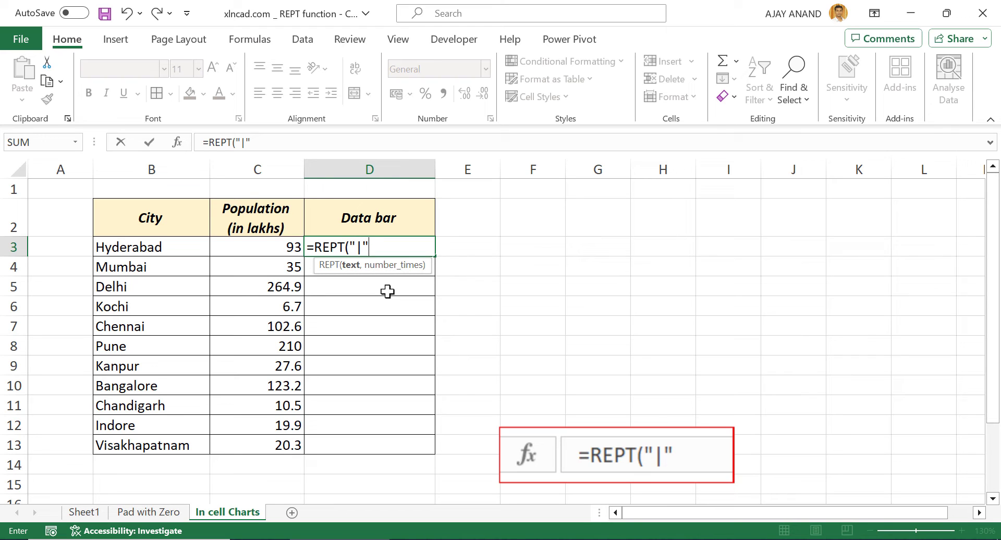
text(,)
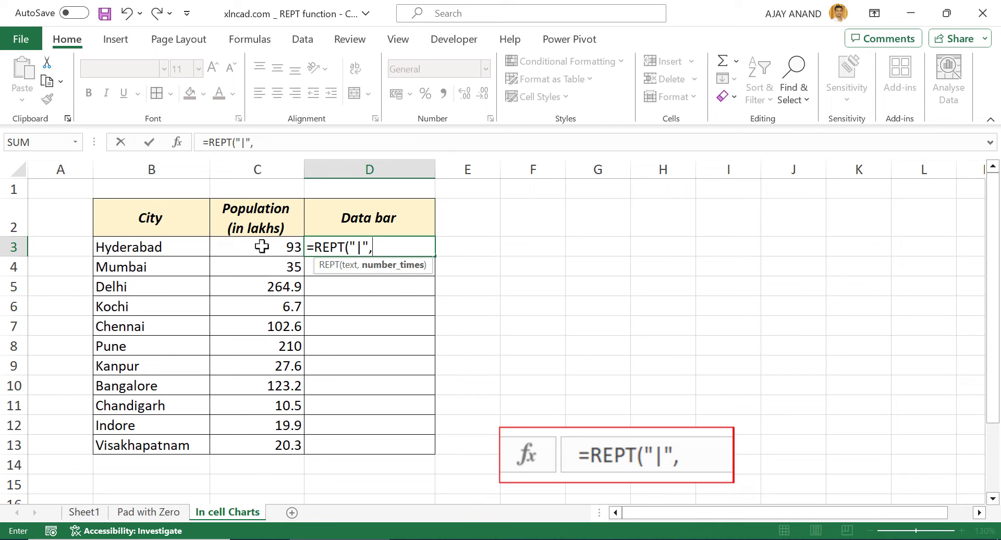
key(enter)
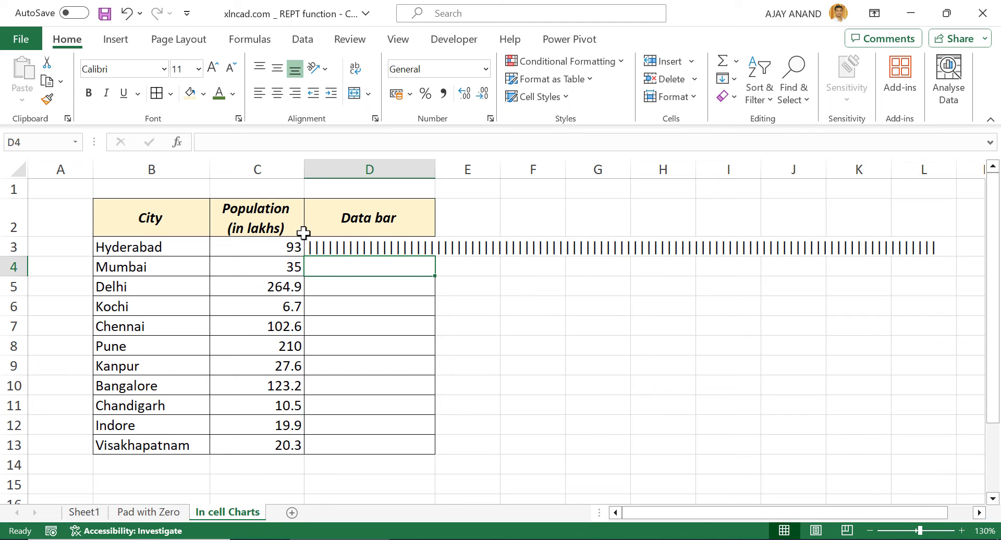
mouse_move(516, 248)
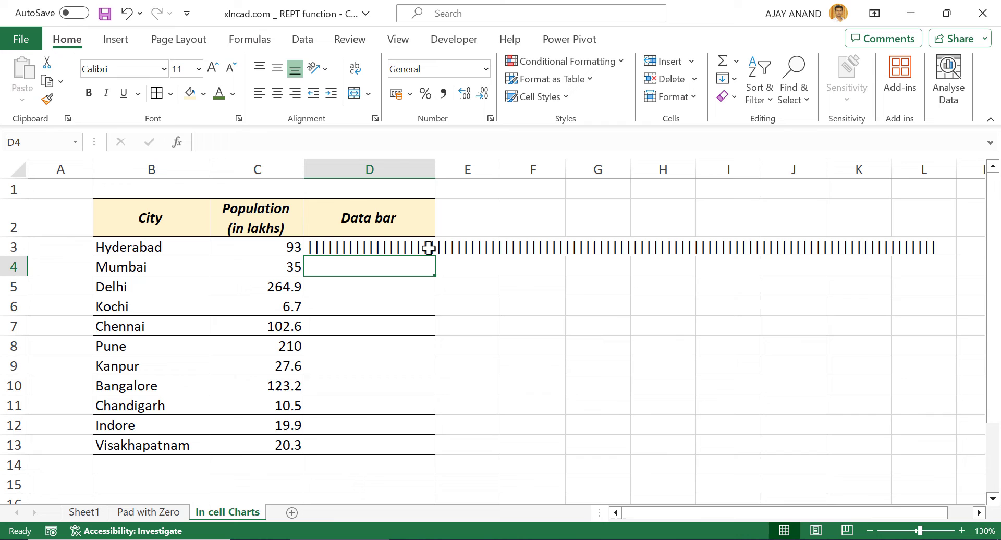
mouse_move(384, 248)
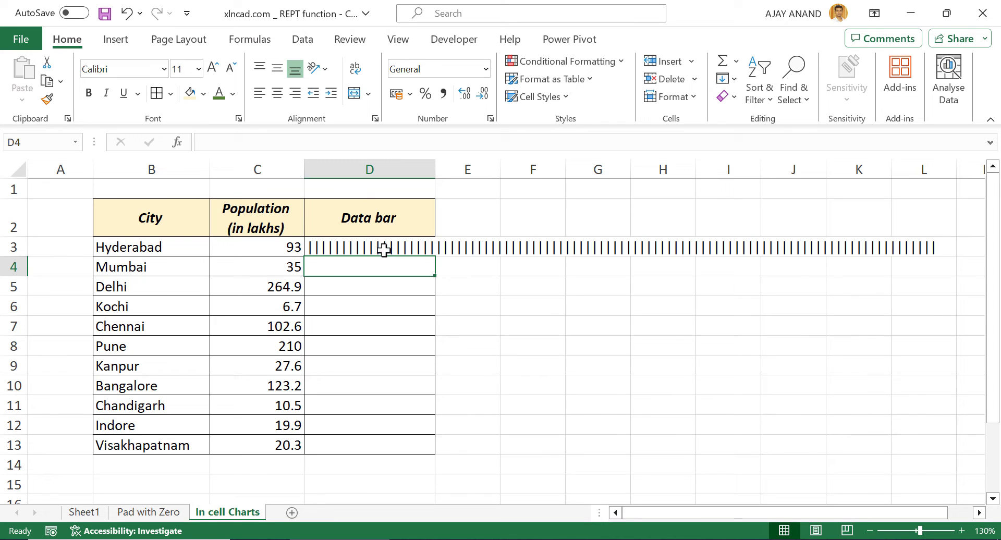
Step: Set D3's font to Playbill so the bars render as a solid bar
click(369, 247)
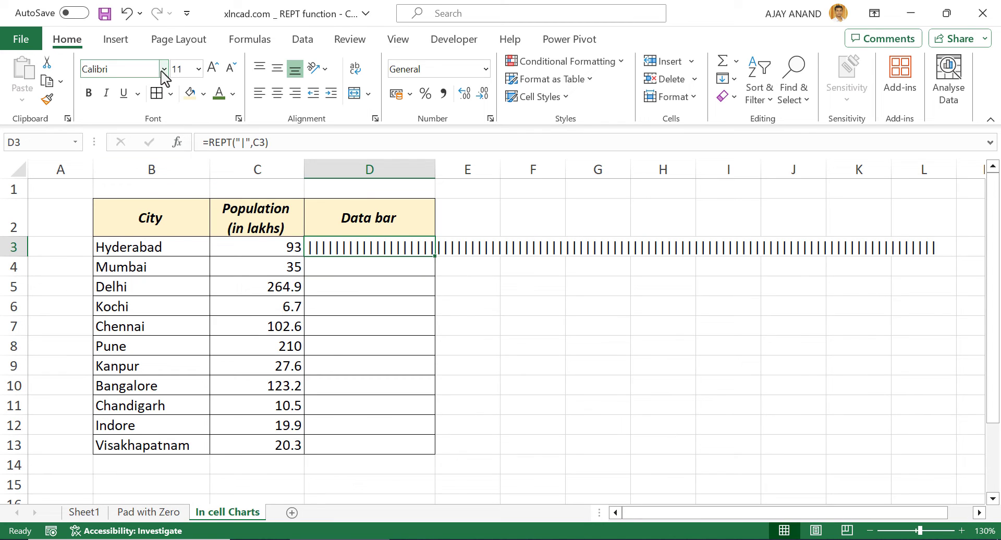
click(164, 69)
text(Playbill)
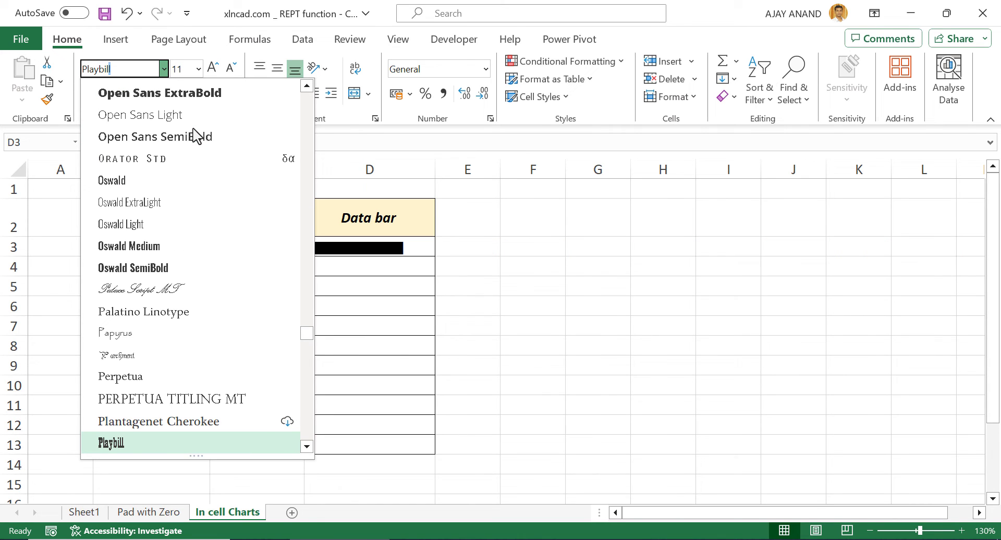
click(111, 442)
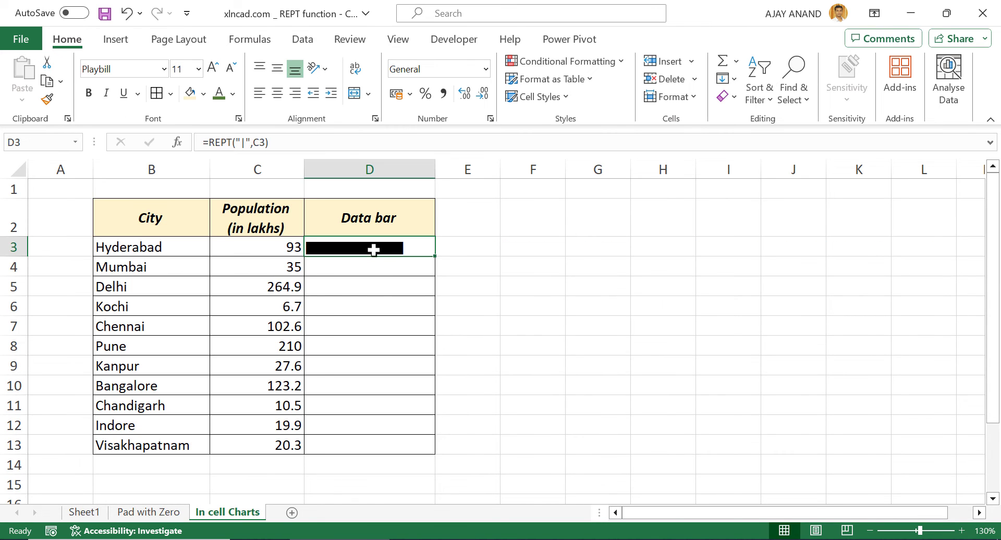
mouse_move(422, 279)
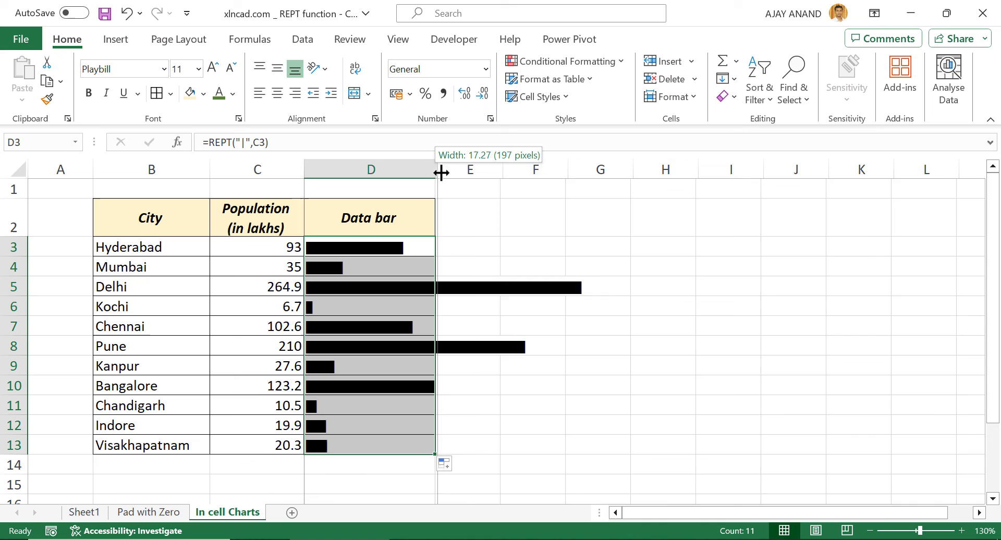
Step: Widen column D to fit the bars and colour them blue
drag(441, 169, 599, 169)
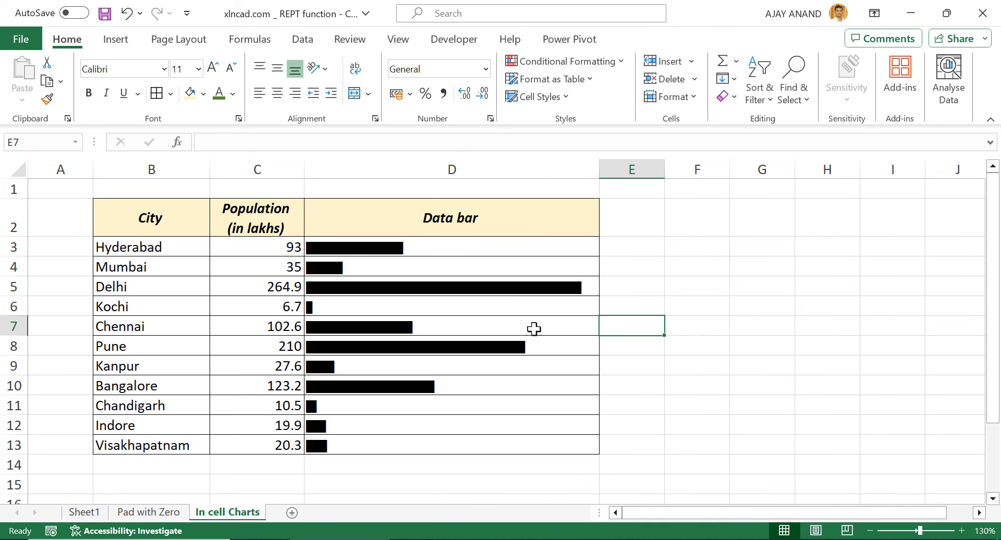
mouse_move(400, 407)
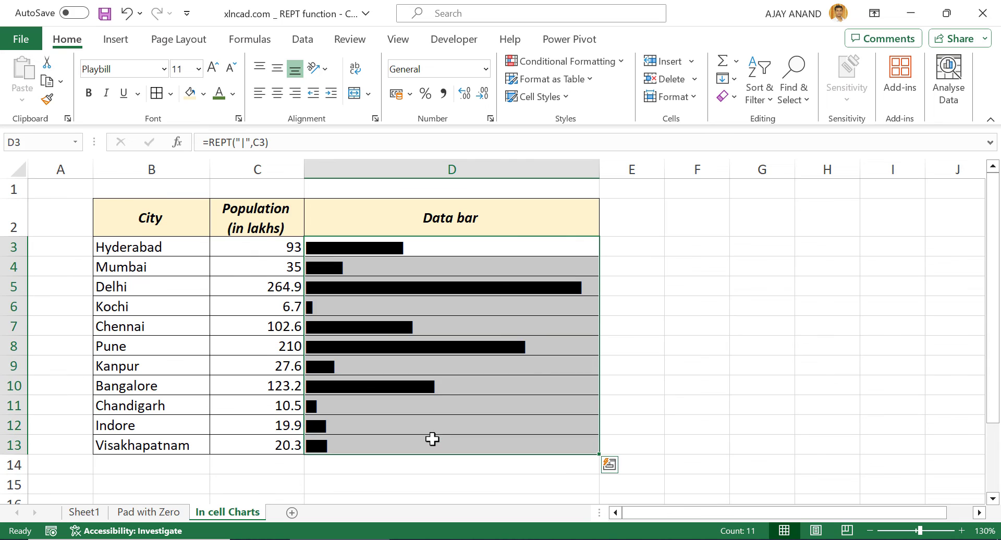
click(234, 93)
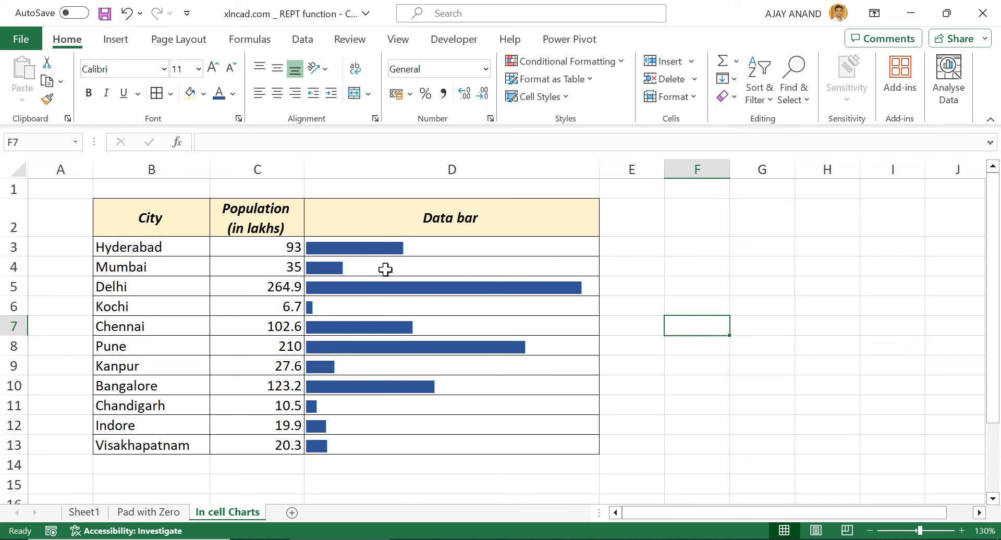
mouse_move(267, 361)
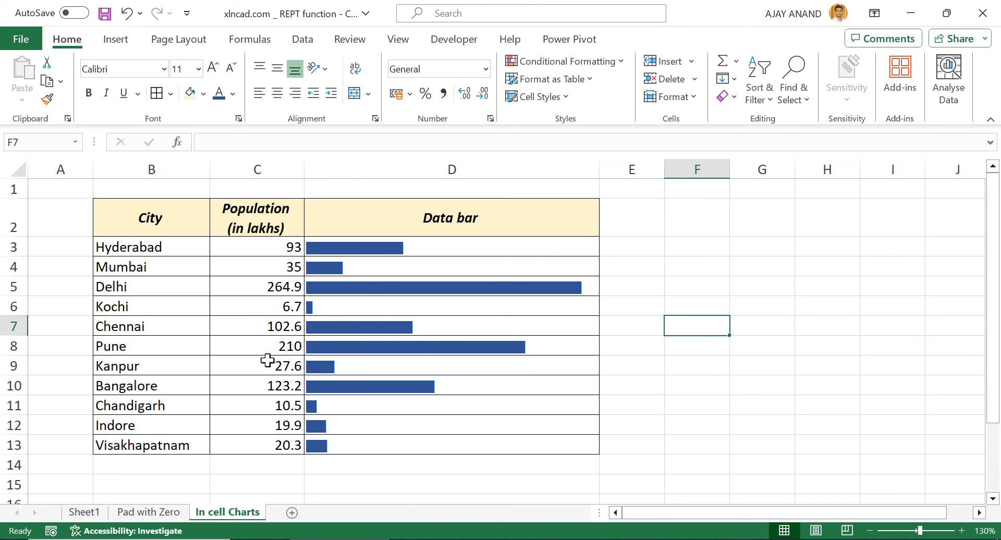
mouse_move(444, 251)
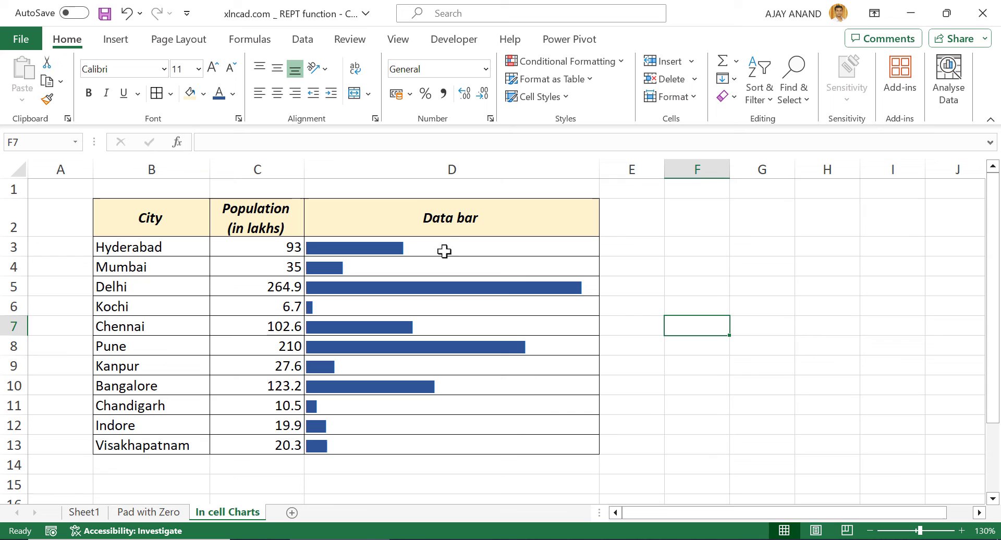
Step: Select D3:D13 and start a new conditional formatting rule
drag(451, 247, 451, 366)
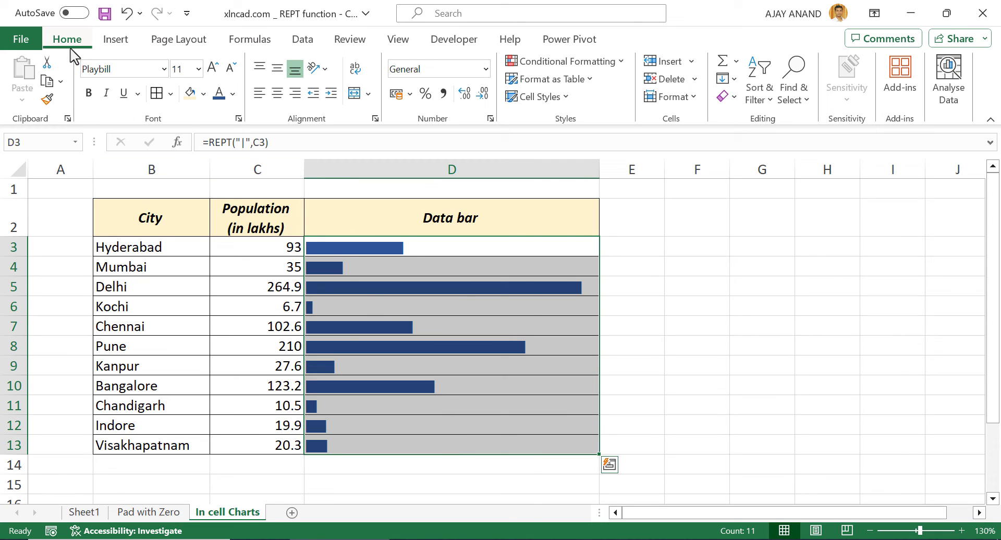
mouse_move(562, 61)
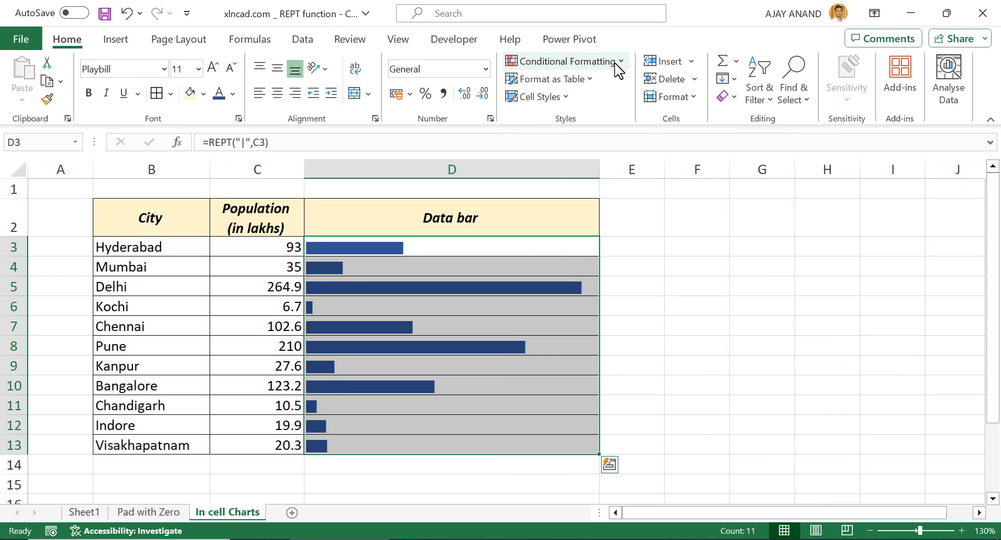
click(564, 61)
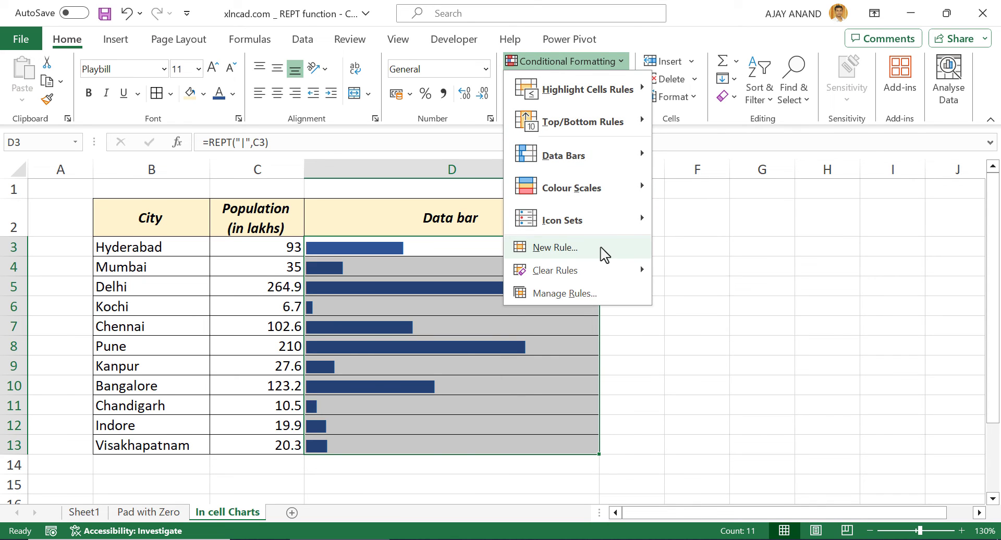
click(555, 248)
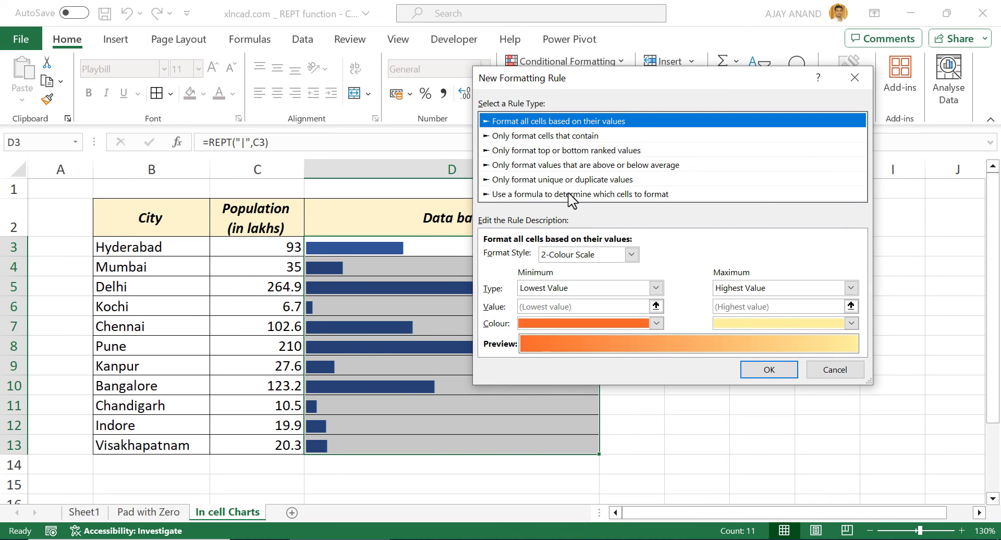
Step: Base the new rule on the formula =C3>=100
click(578, 194)
text(=)
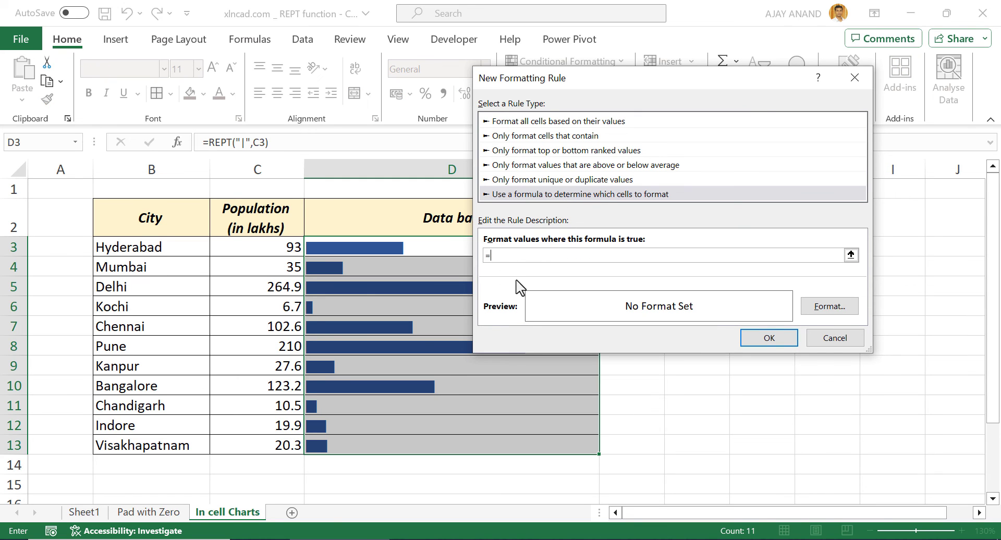
mouse_move(296, 253)
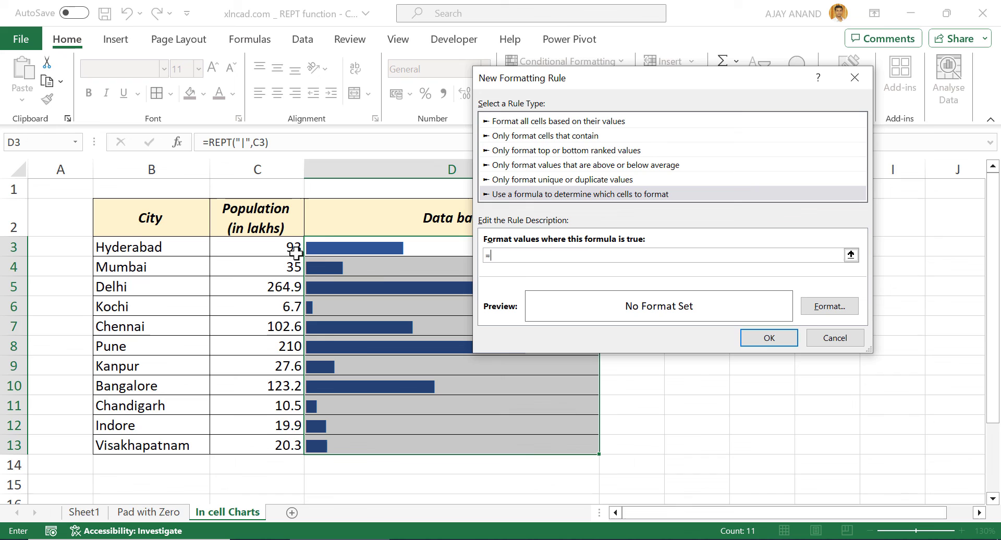
text(C3>=)
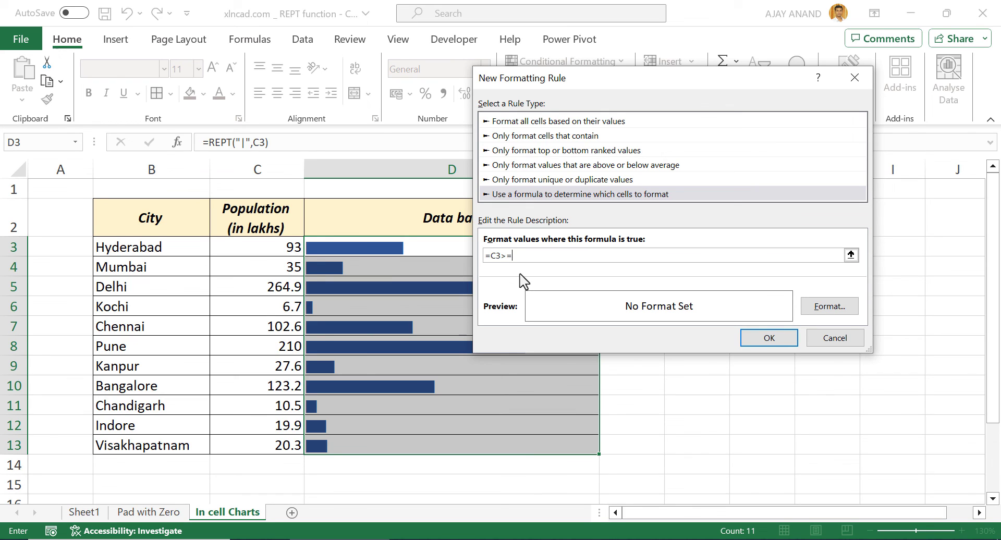
text(100)
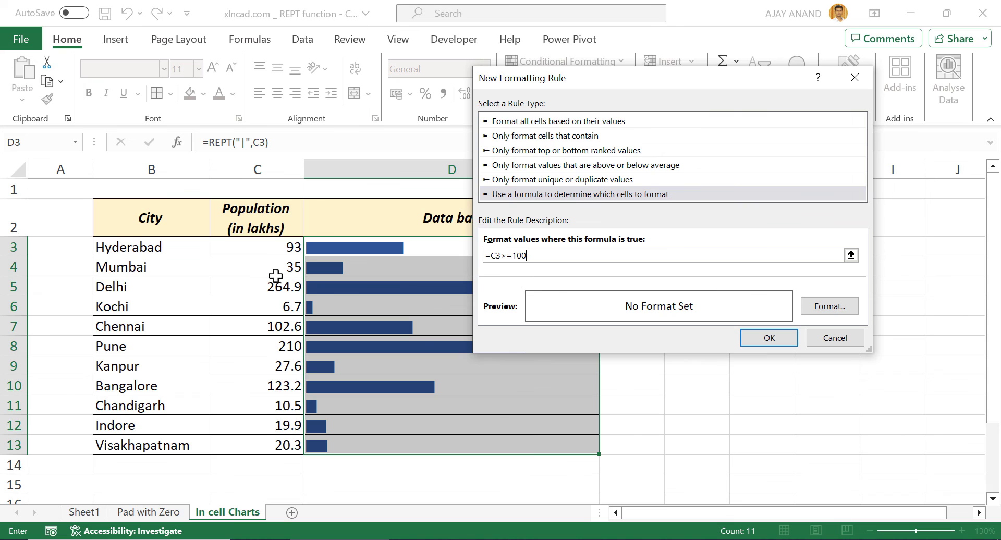
mouse_move(276, 333)
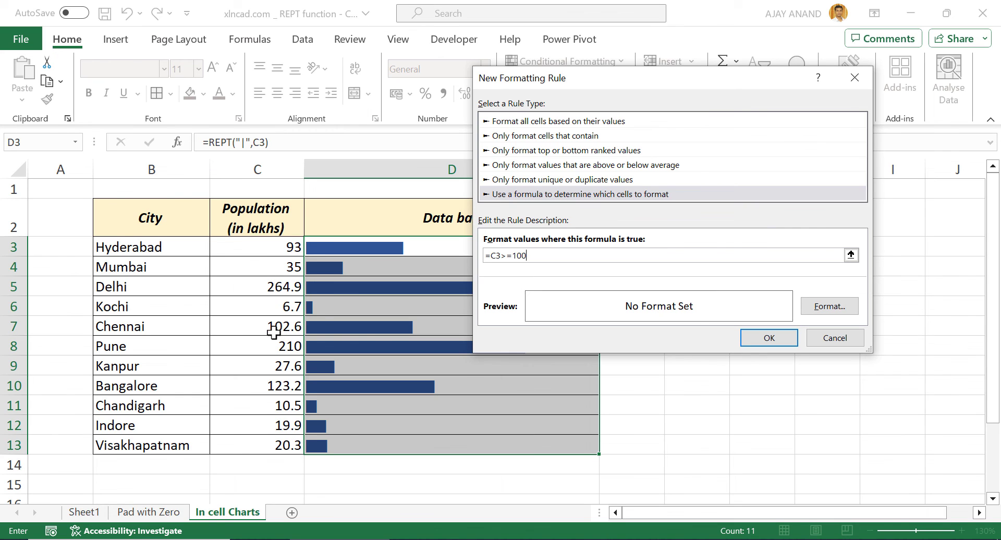
mouse_move(319, 390)
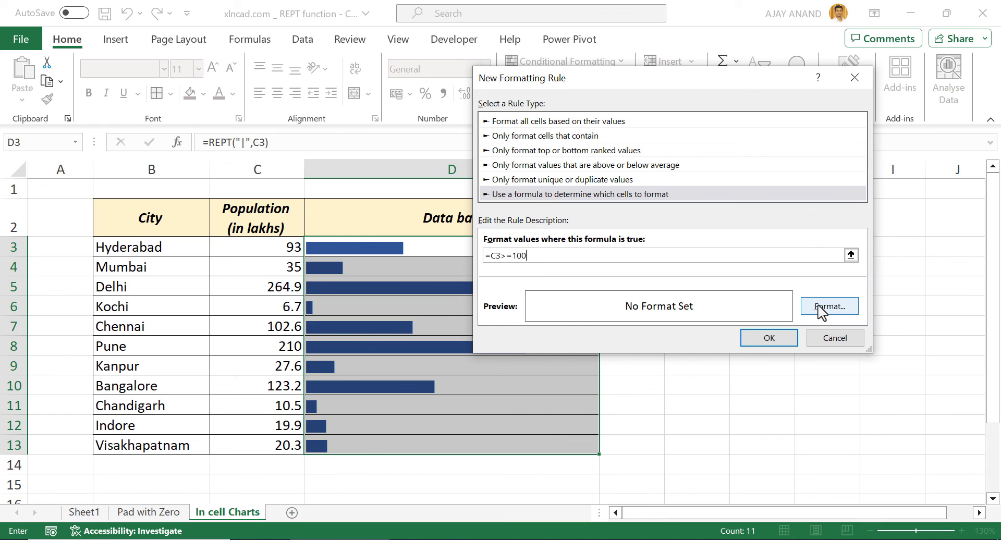
Step: Give the rule a red font colour so bars for populations of 100 or more turn red
click(830, 306)
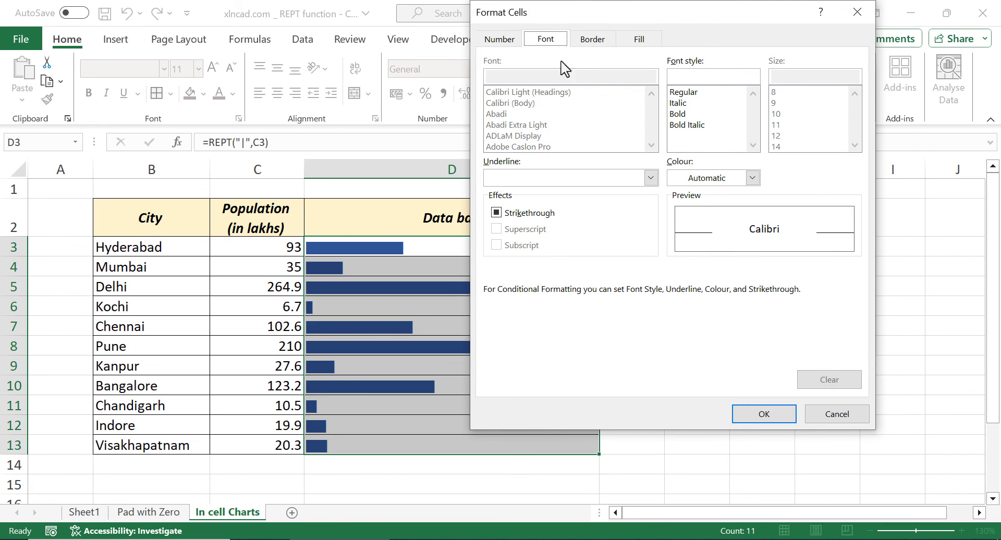
mouse_move(748, 195)
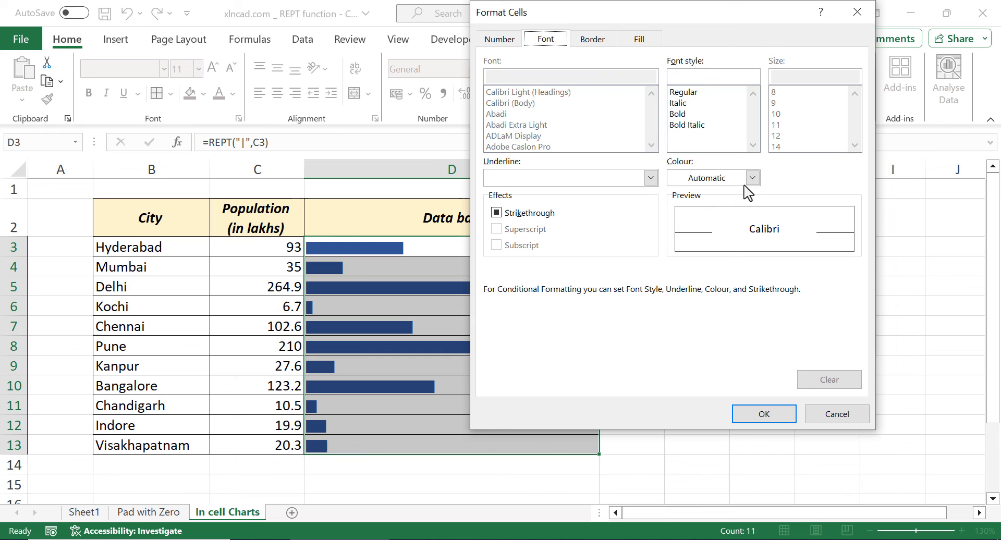
click(752, 178)
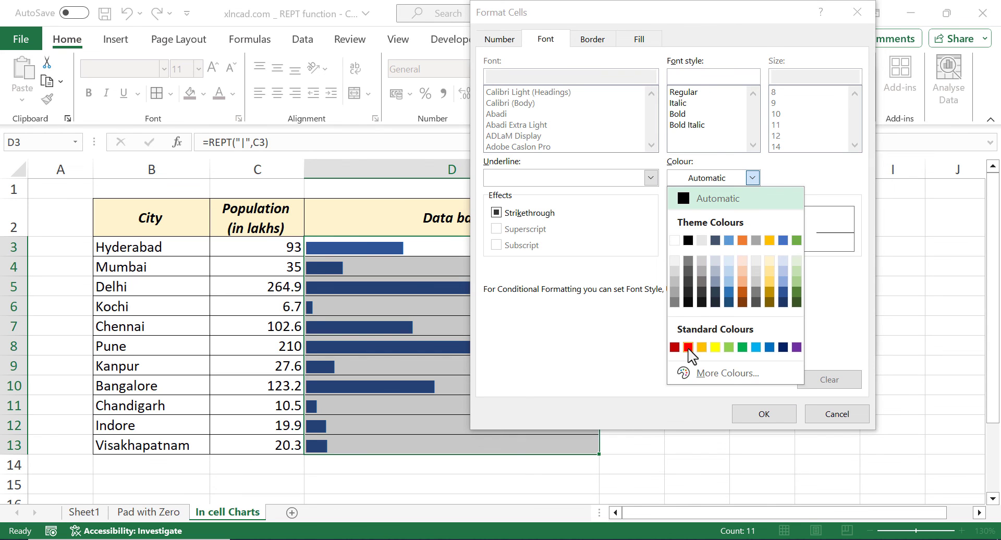
click(763, 415)
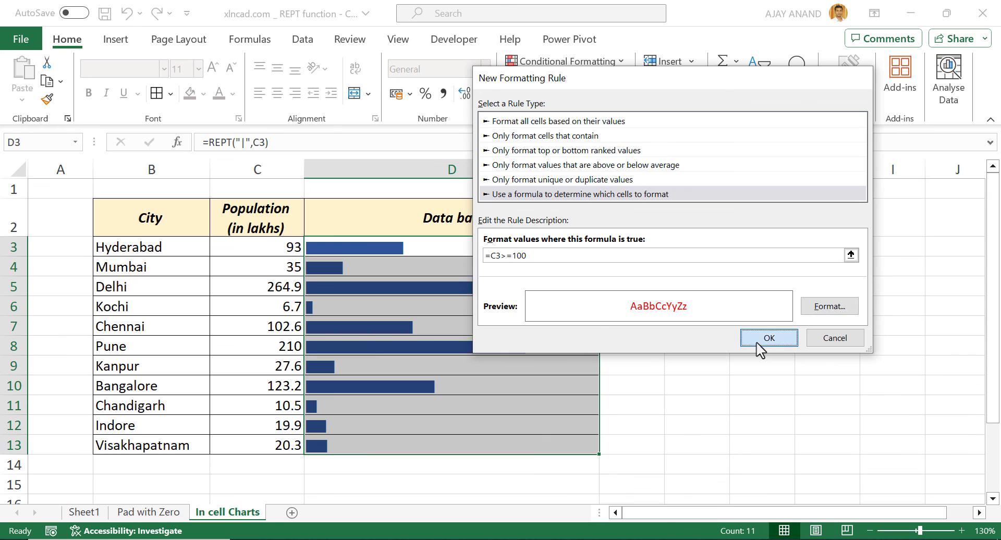
click(768, 338)
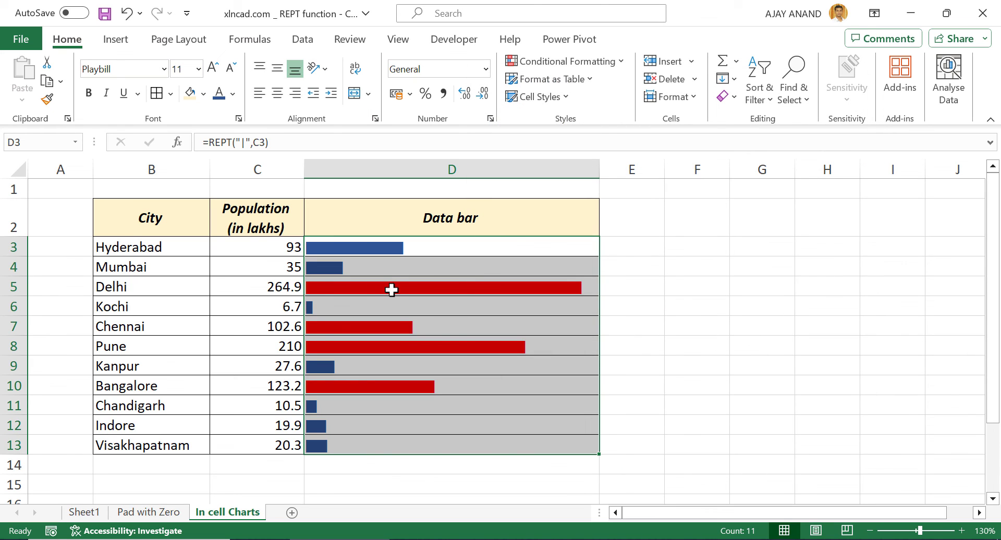
click(452, 287)
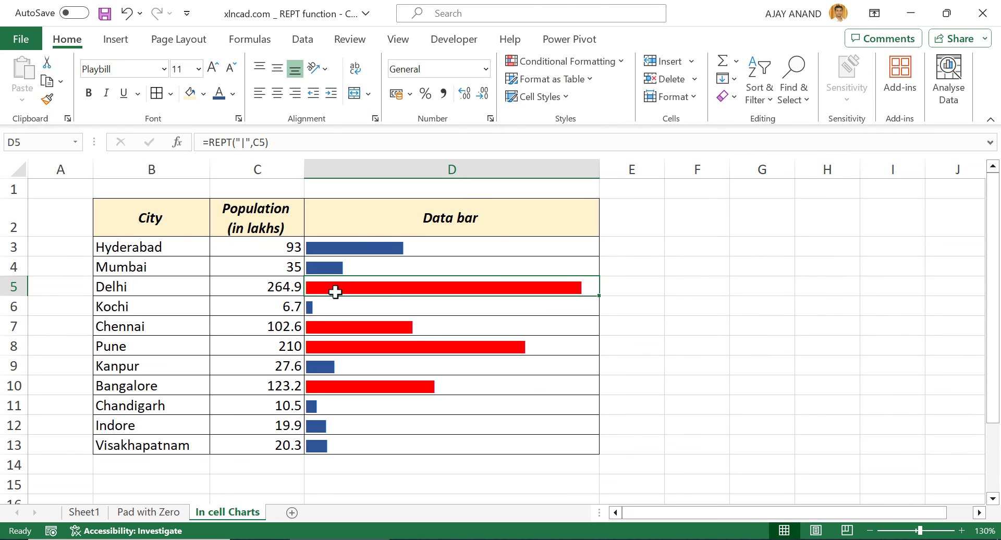